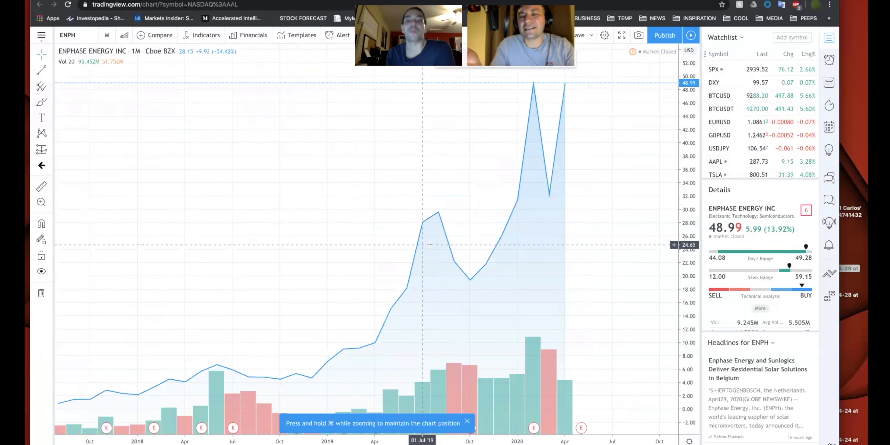
pyautogui.moveTo(487, 387)
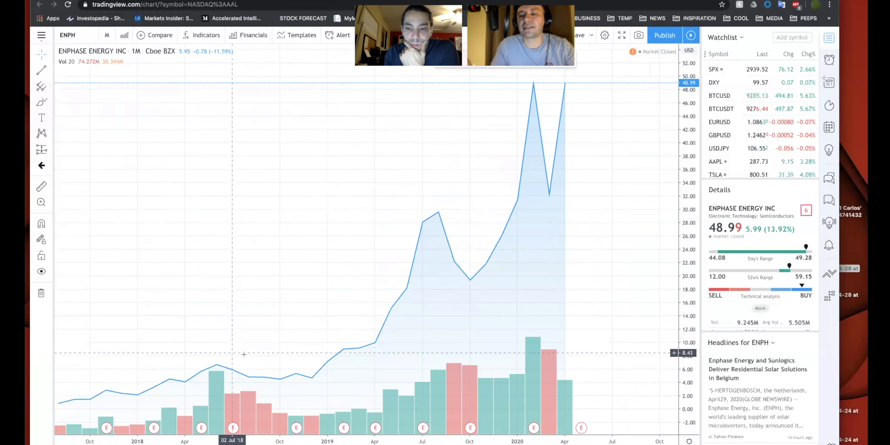
pyautogui.moveTo(312, 339)
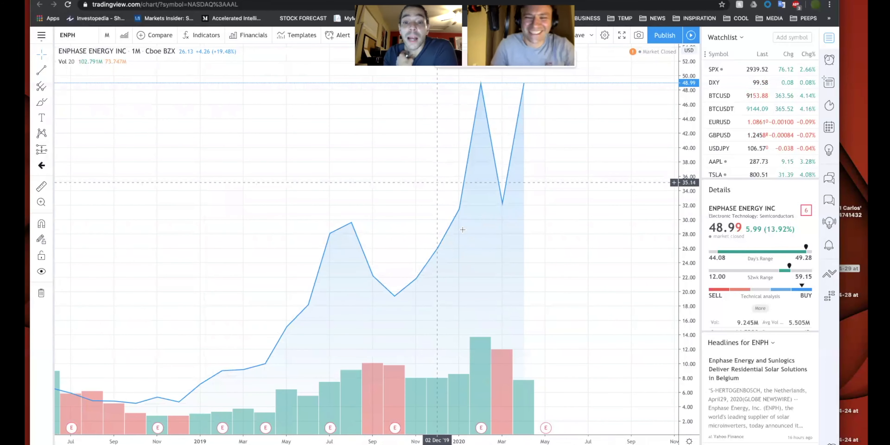
pyautogui.moveTo(472, 220)
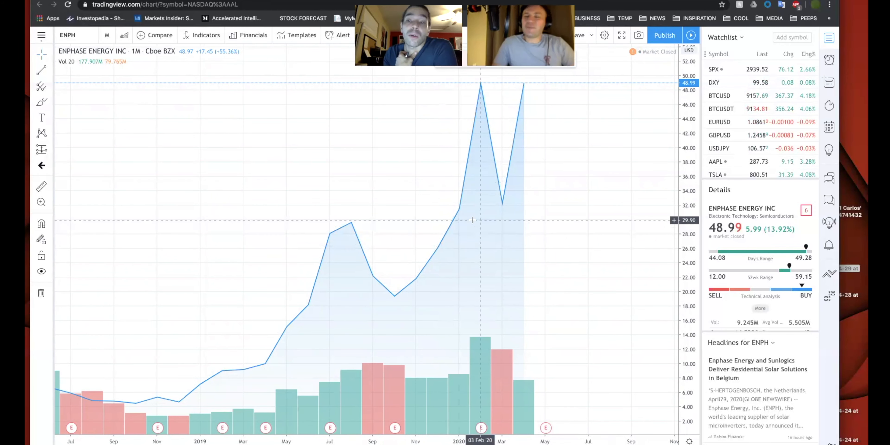
pyautogui.moveTo(532, 226)
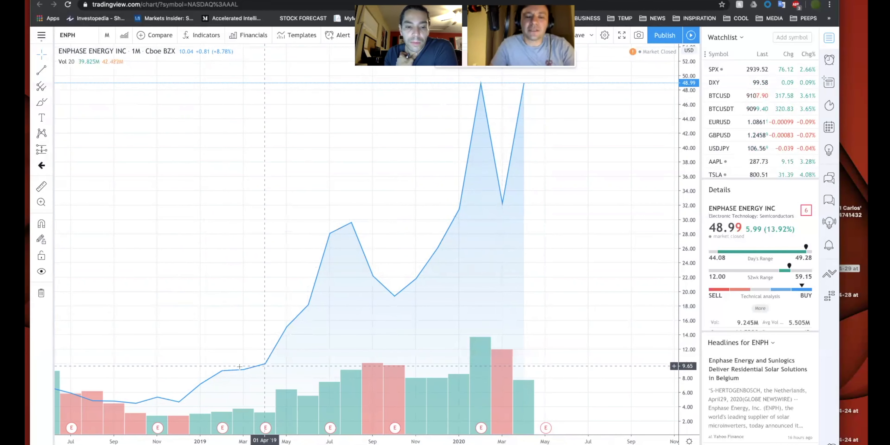
pyautogui.moveTo(438, 289)
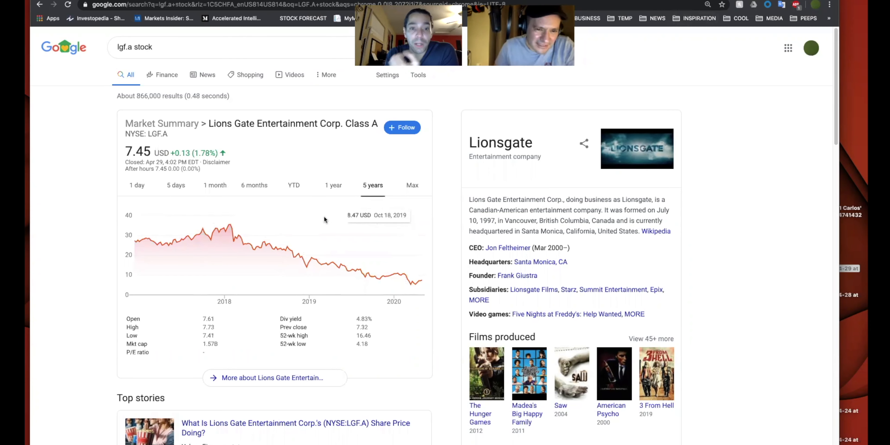
pyautogui.moveTo(210, 240)
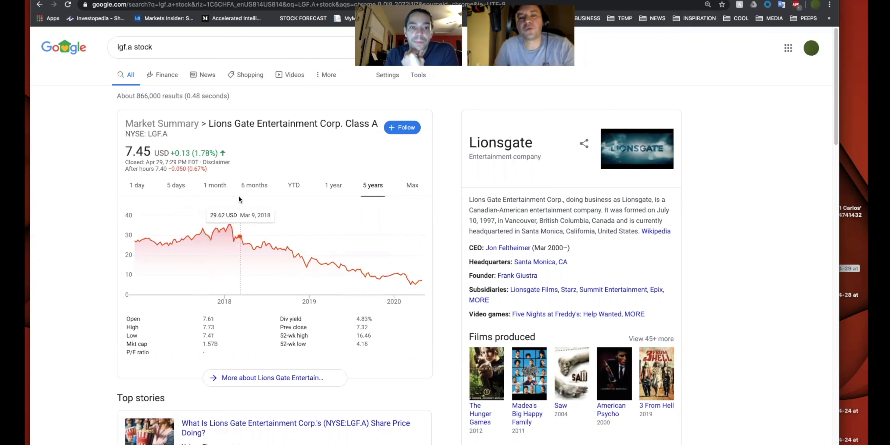
pyautogui.moveTo(251, 245)
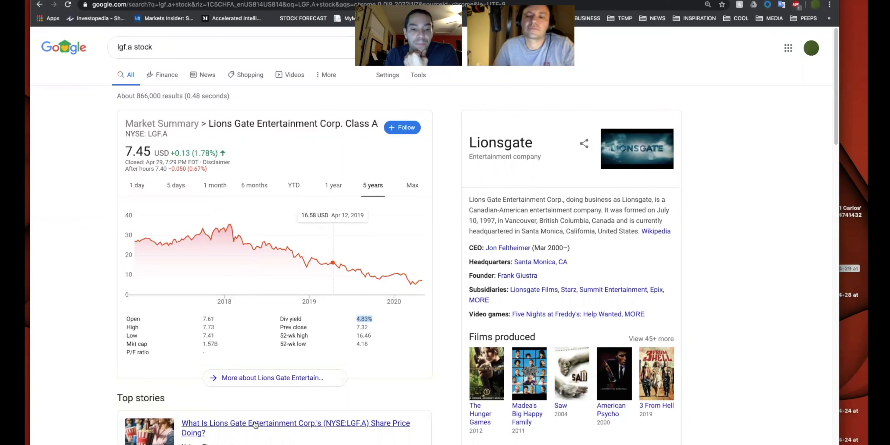
# Step: Read through the Simply Wall St article on Lions Gate's share price, returning to the top afterwards
pyautogui.click(296, 427)
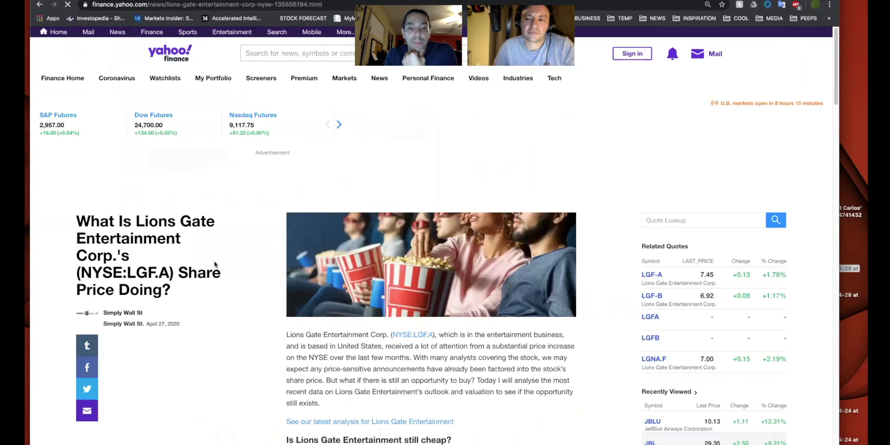
pyautogui.scroll(-3)
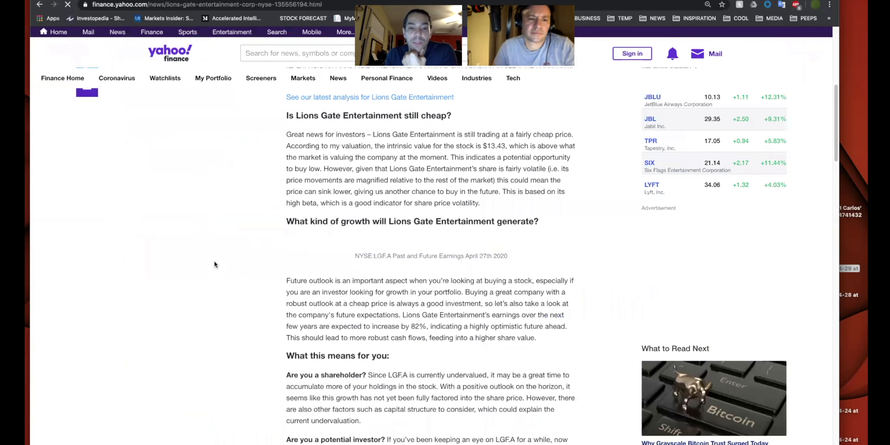
pyautogui.scroll(-3)
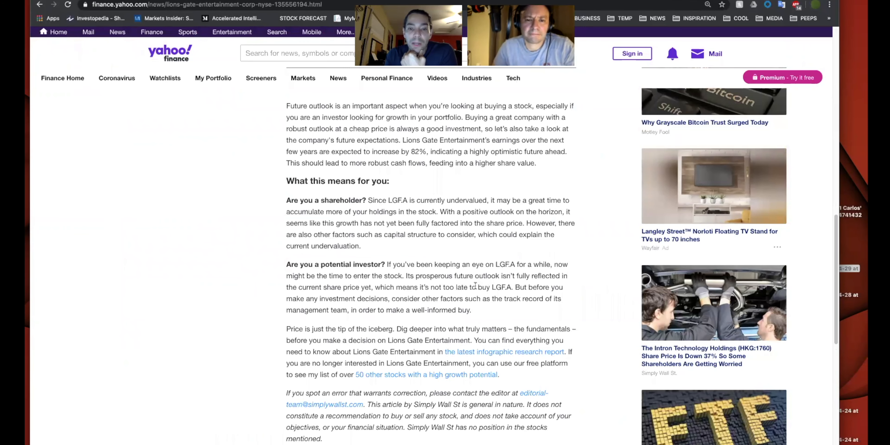
pyautogui.moveTo(306, 264); pyautogui.dragTo(465, 276)
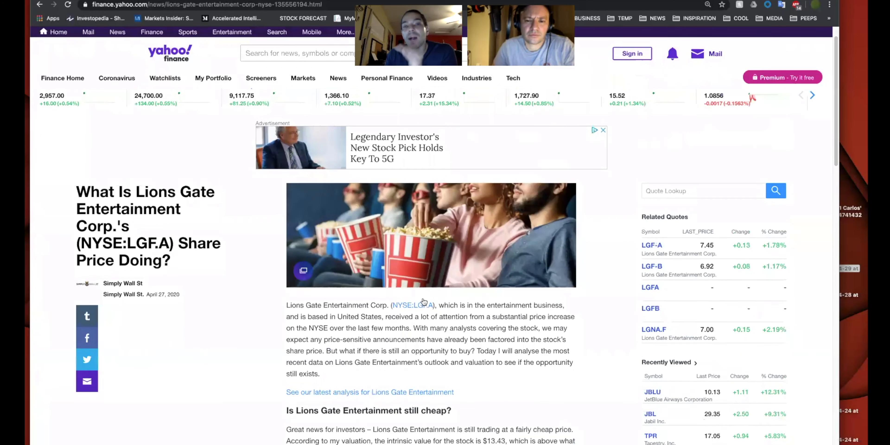
pyautogui.scroll(-3)
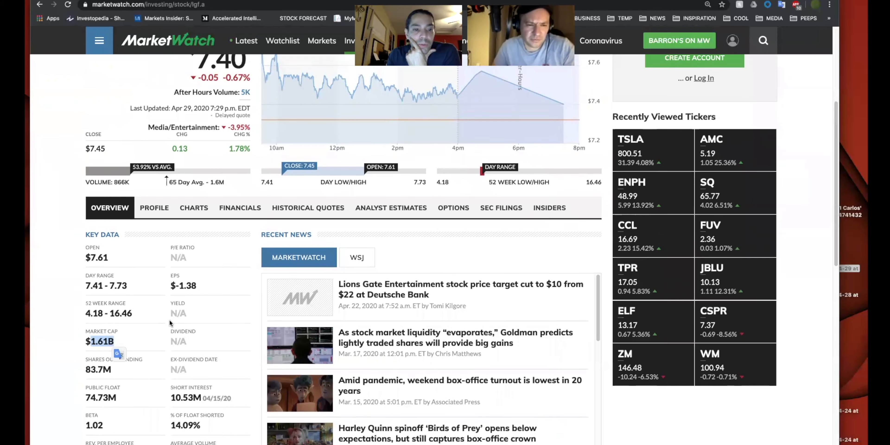
# Step: Switch the LGF.A price chart to a one-year range and read its prices
pyautogui.scroll(-3)
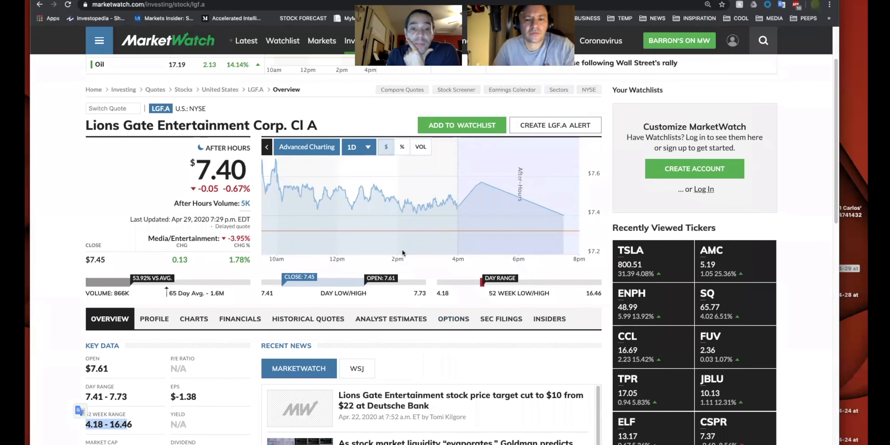
pyautogui.click(357, 147)
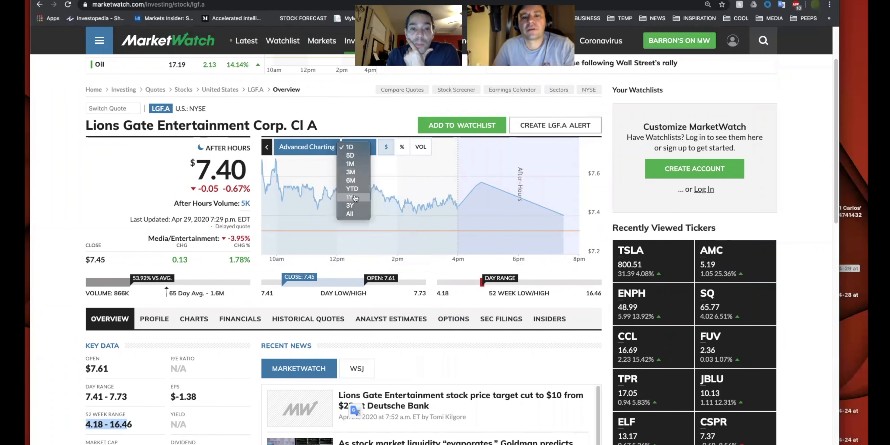
pyautogui.click(351, 197)
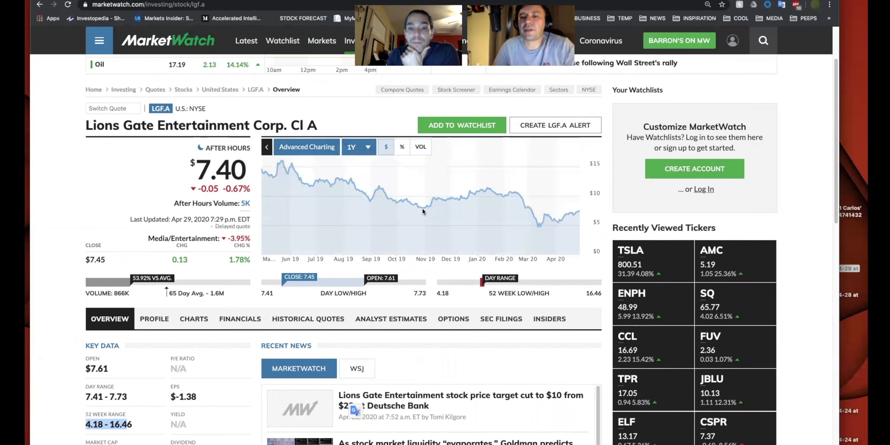
pyautogui.moveTo(543, 186)
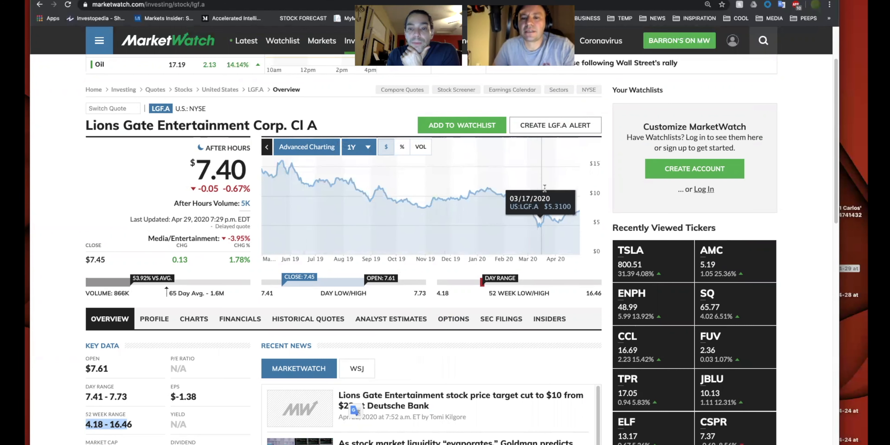
pyautogui.moveTo(395, 185)
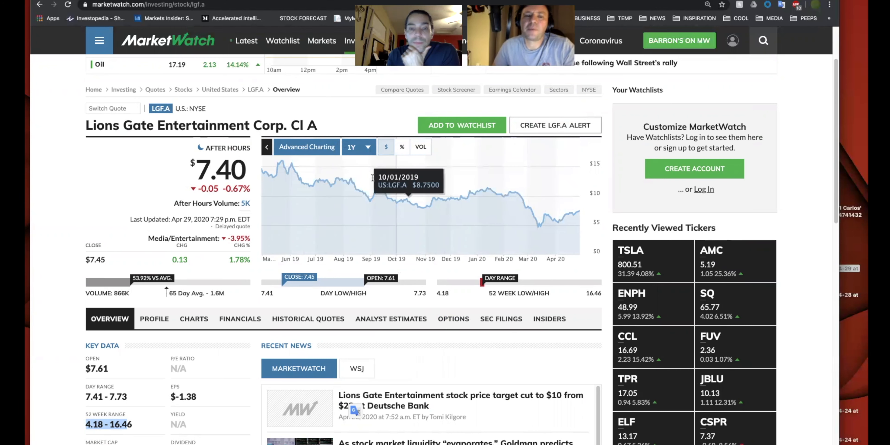
pyautogui.moveTo(308, 191)
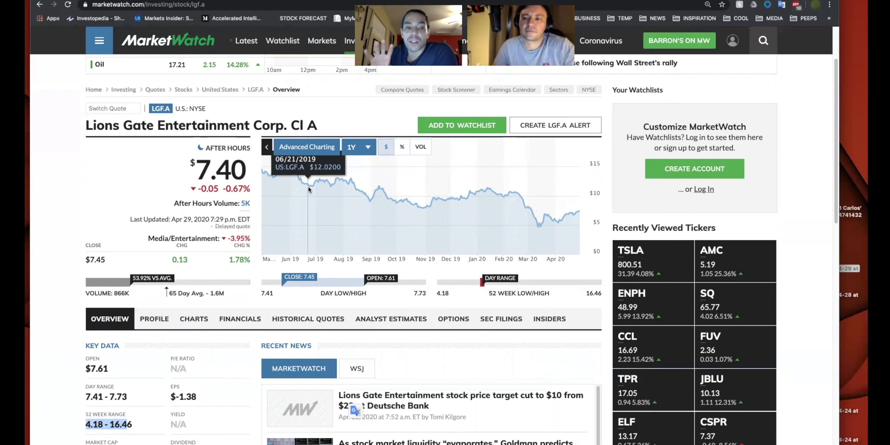
pyautogui.moveTo(403, 187)
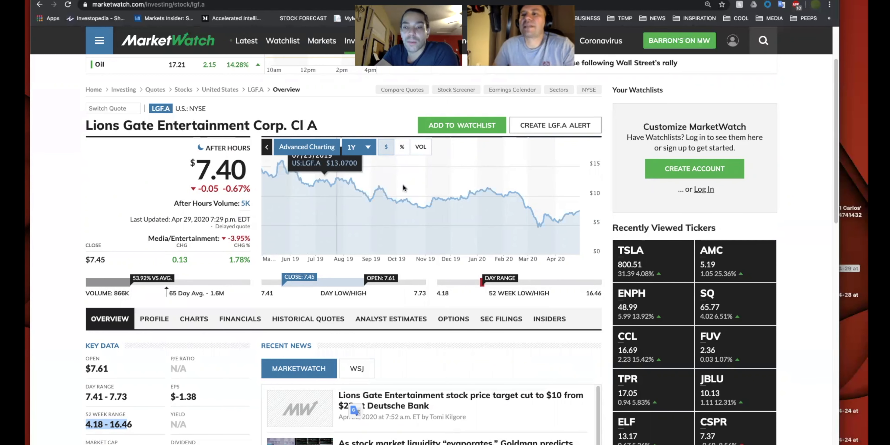
pyautogui.moveTo(471, 199)
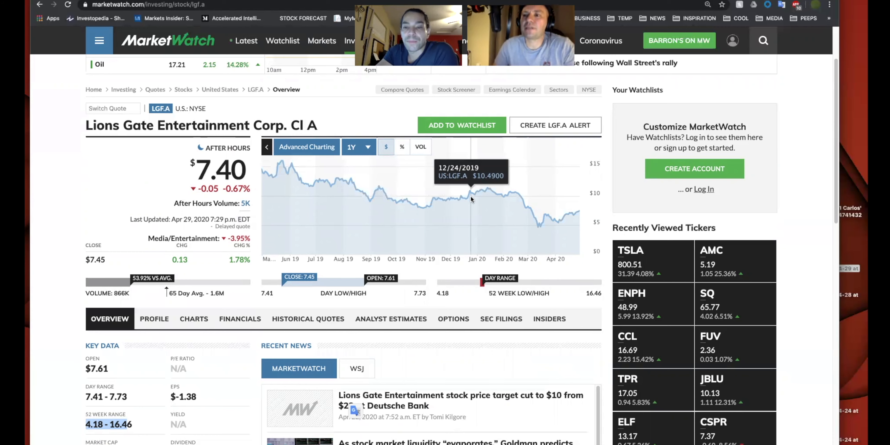
pyautogui.moveTo(513, 202)
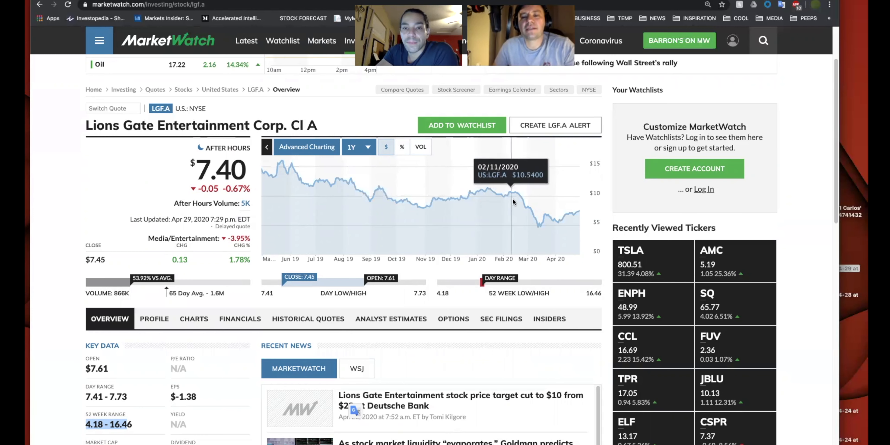
pyautogui.moveTo(430, 200)
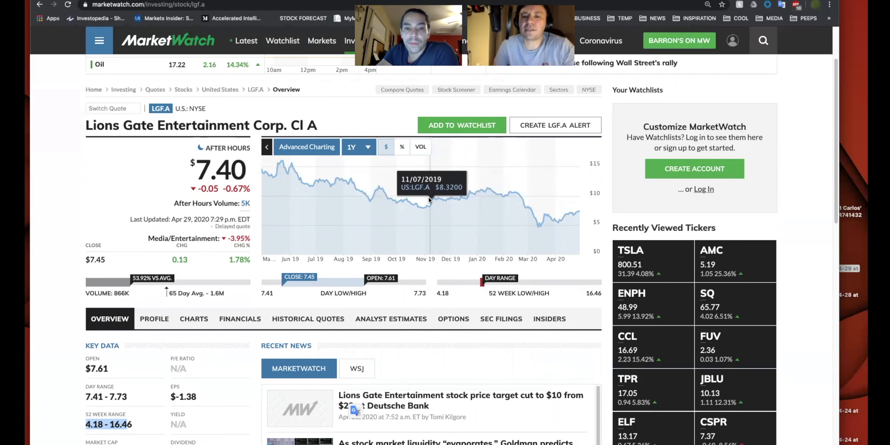
pyautogui.moveTo(341, 196)
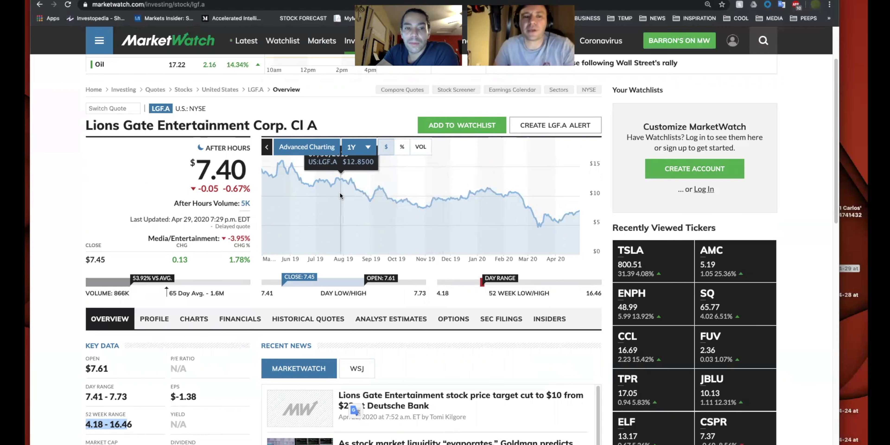
pyautogui.moveTo(267, 188)
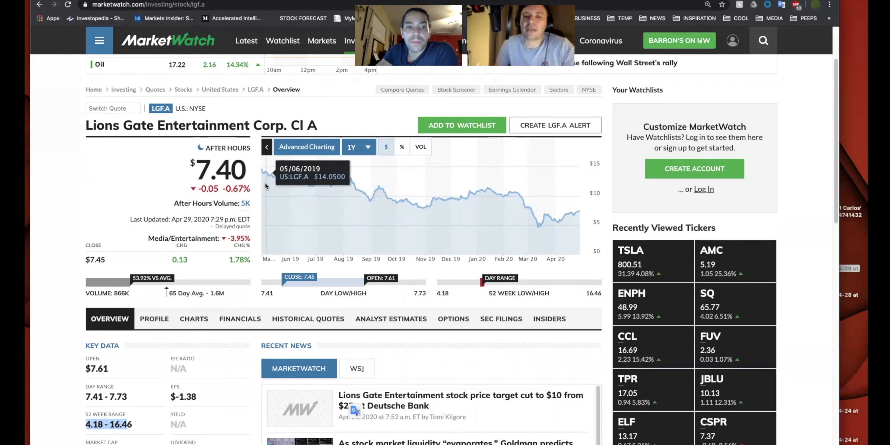
pyautogui.moveTo(396, 187)
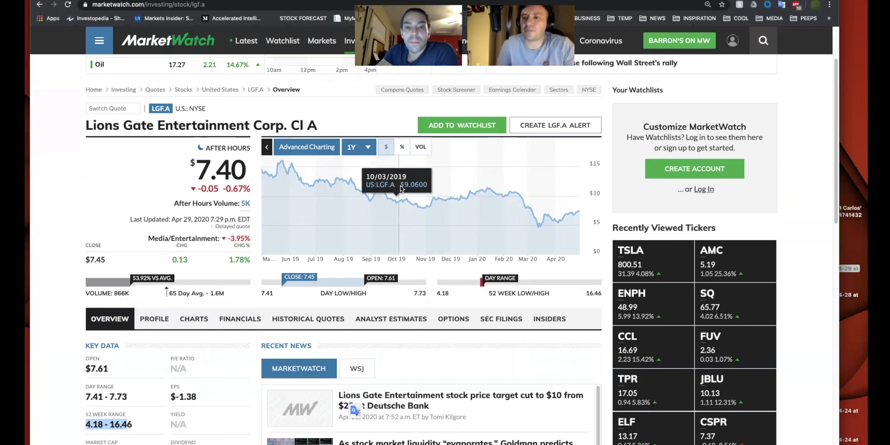
pyautogui.moveTo(484, 189)
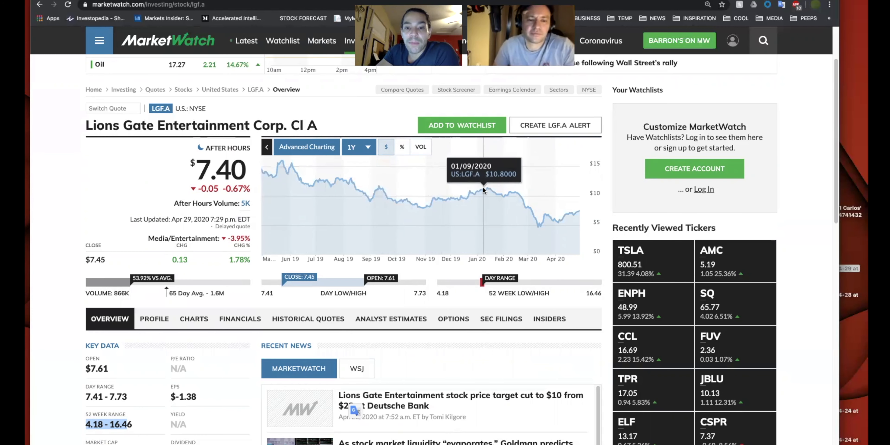
pyautogui.moveTo(315, 178)
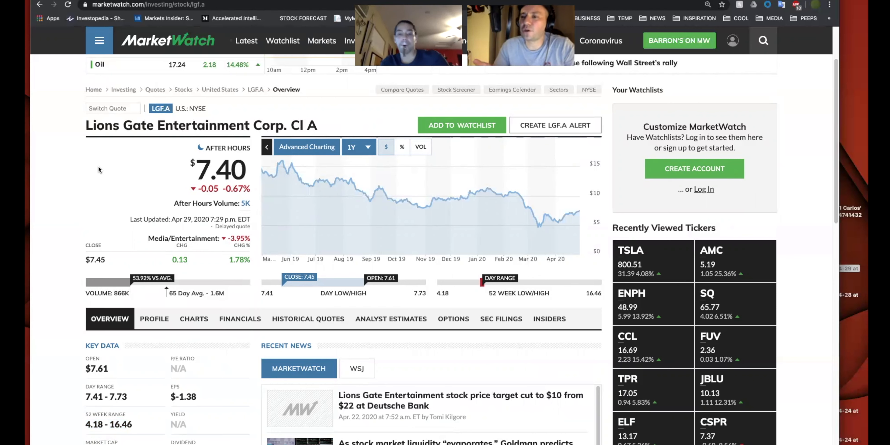
pyautogui.moveTo(389, 163)
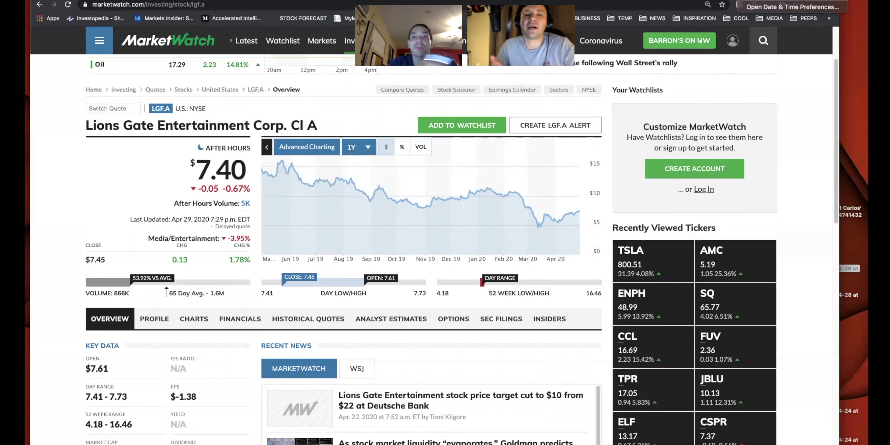
pyautogui.moveTo(443, 188)
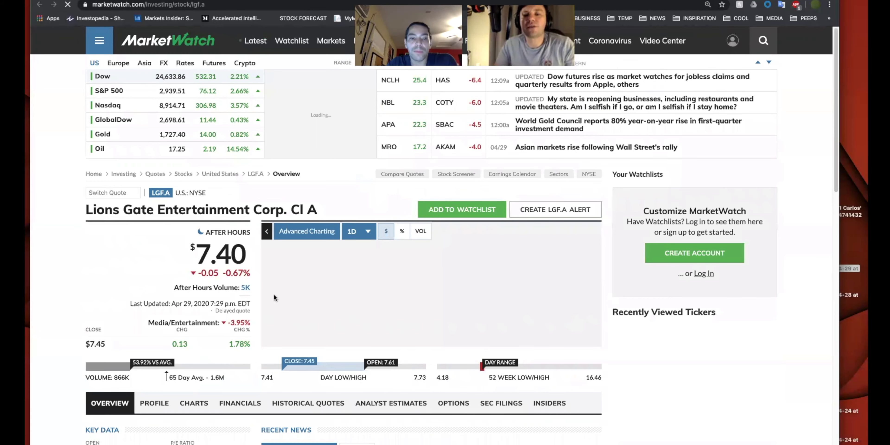
pyautogui.scroll(-3)
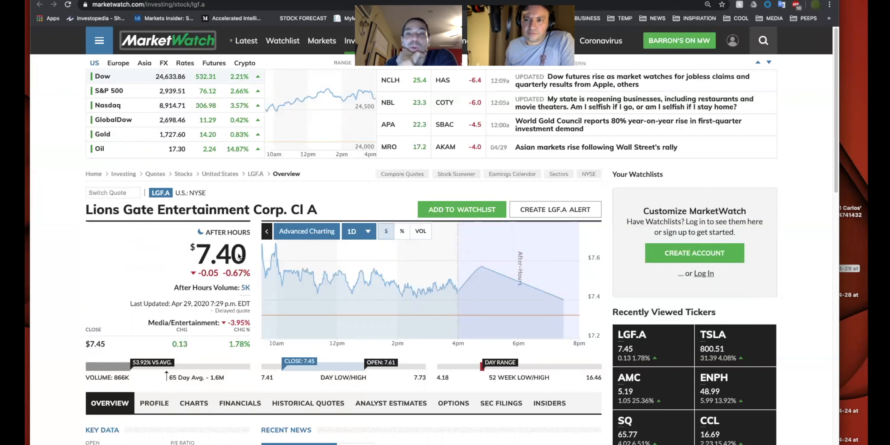
pyautogui.moveTo(321, 267)
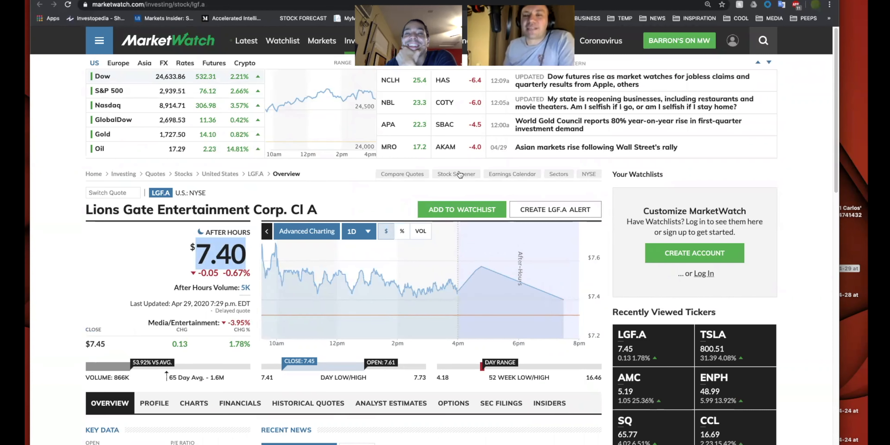
pyautogui.moveTo(764, 40)
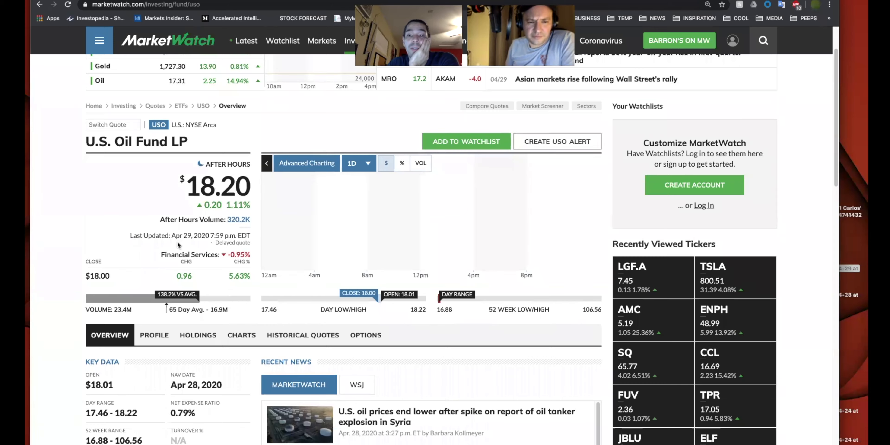
# Step: Scroll down the USO quote page to review its key data
pyautogui.scroll(-3)
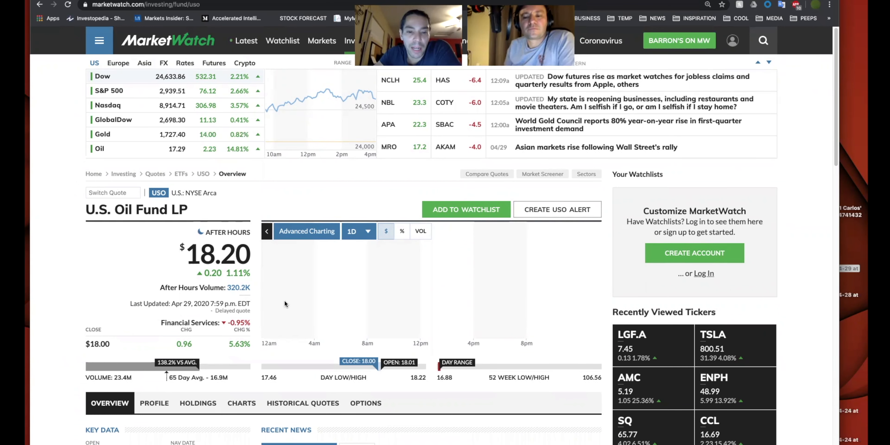
pyautogui.scroll(-3)
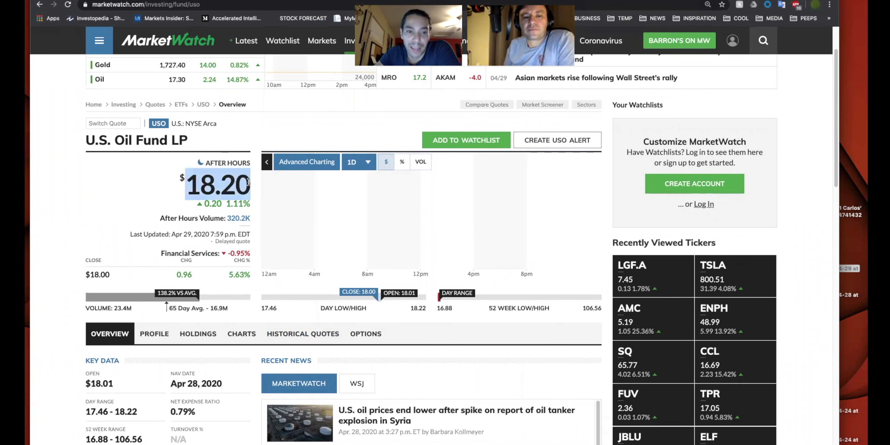
pyautogui.moveTo(357, 239)
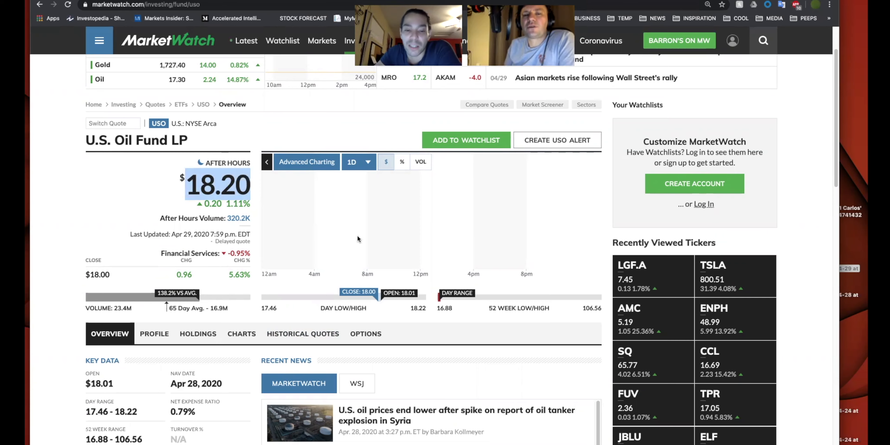
pyautogui.moveTo(425, 290)
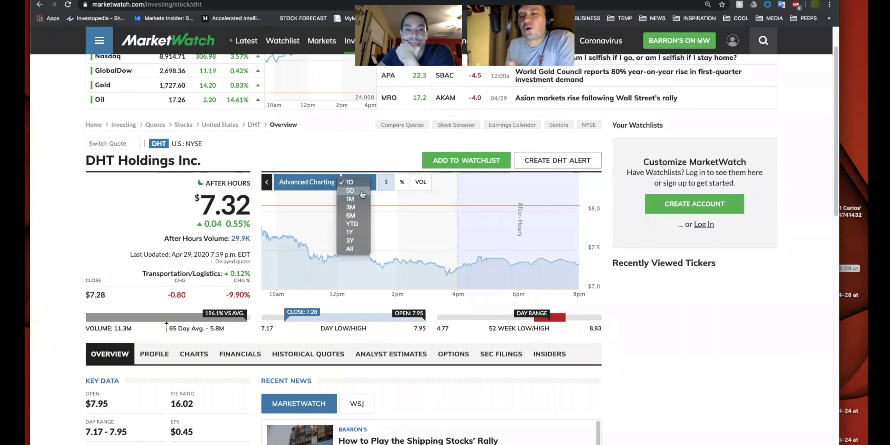
# Step: Set the DHT chart to 5D and review its Key Data and Performance sections
pyautogui.click(351, 190)
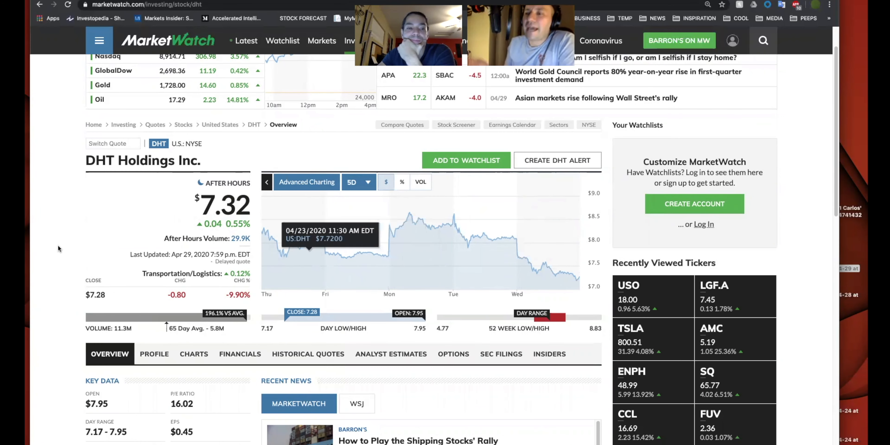
pyautogui.scroll(-3)
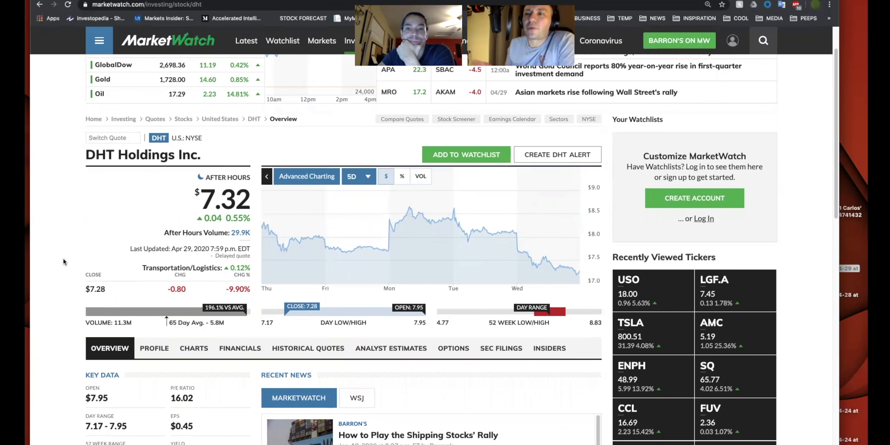
pyautogui.scroll(-3)
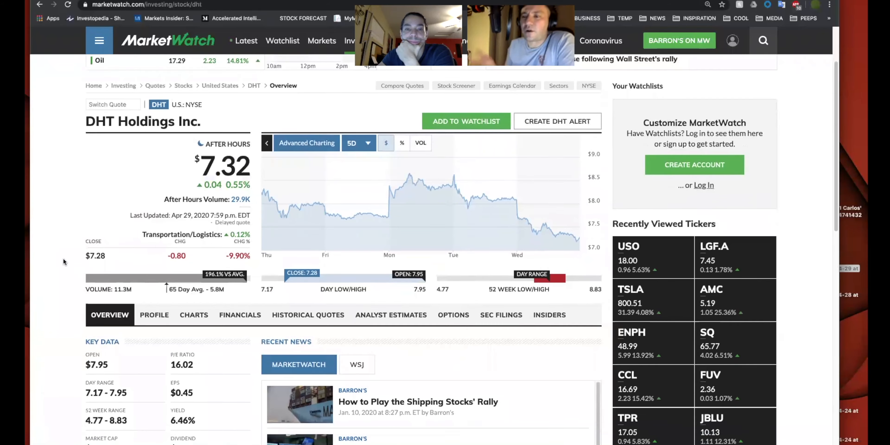
pyautogui.scroll(-3)
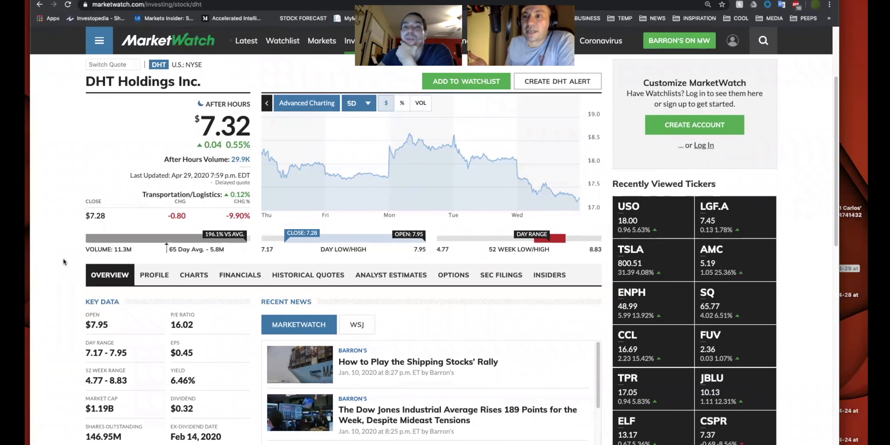
pyautogui.scroll(-3)
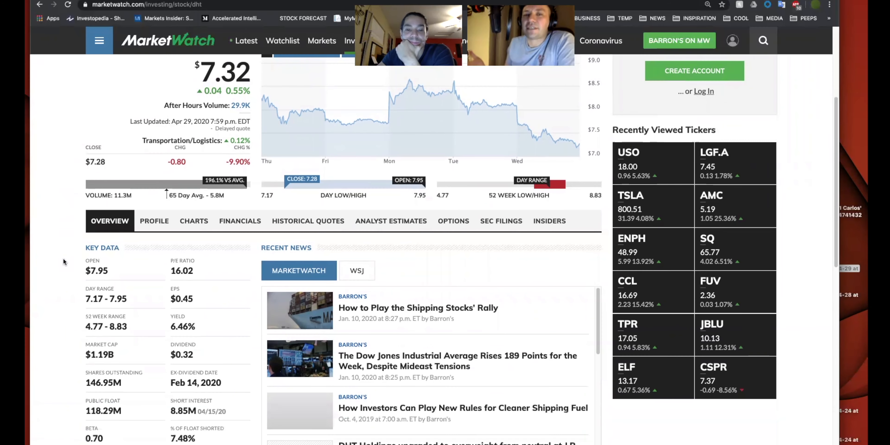
pyautogui.scroll(-3)
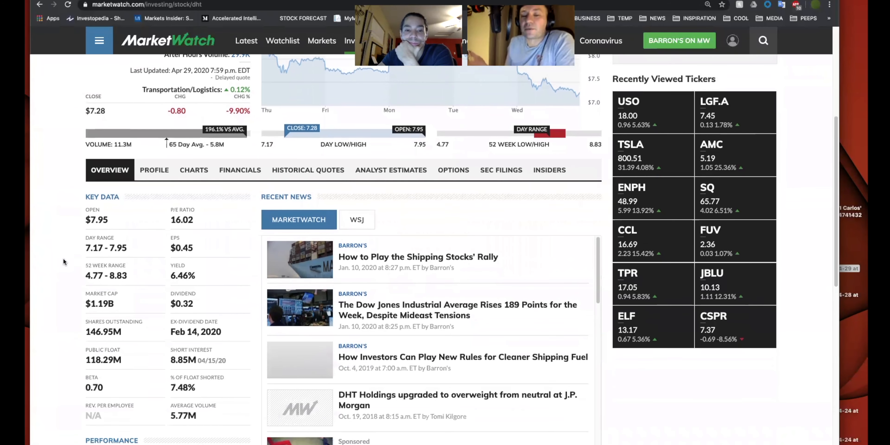
pyautogui.scroll(-3)
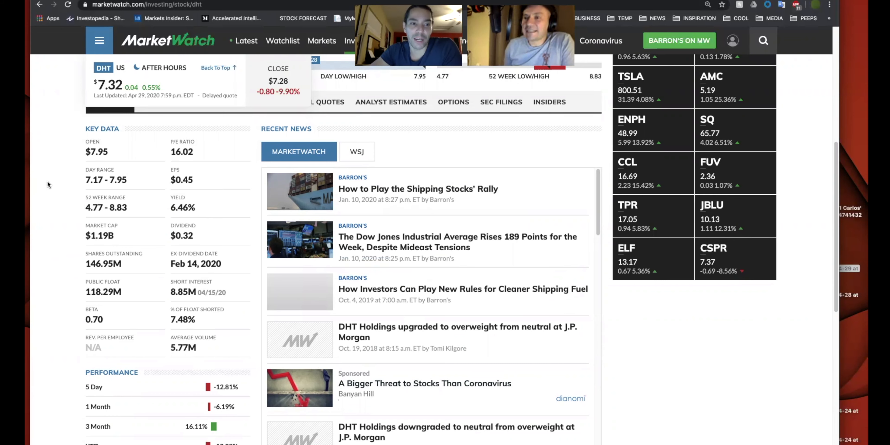
# Step: Continue down through DHT's Analyst Ratings and Competitors sections
pyautogui.scroll(-3)
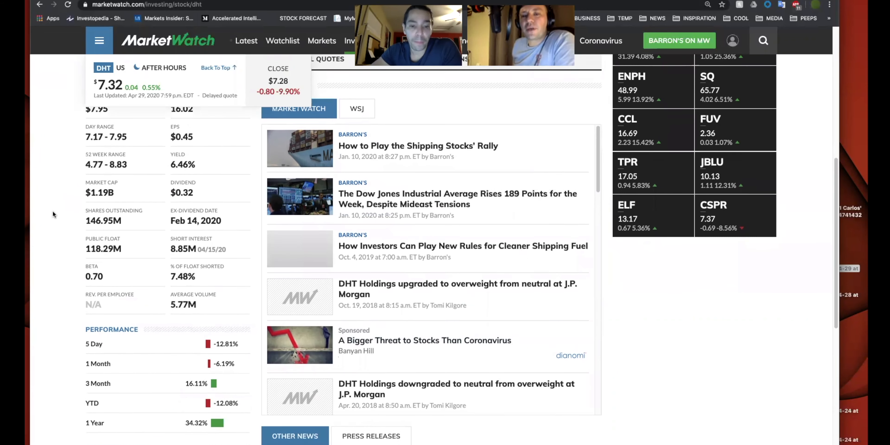
pyautogui.scroll(-3)
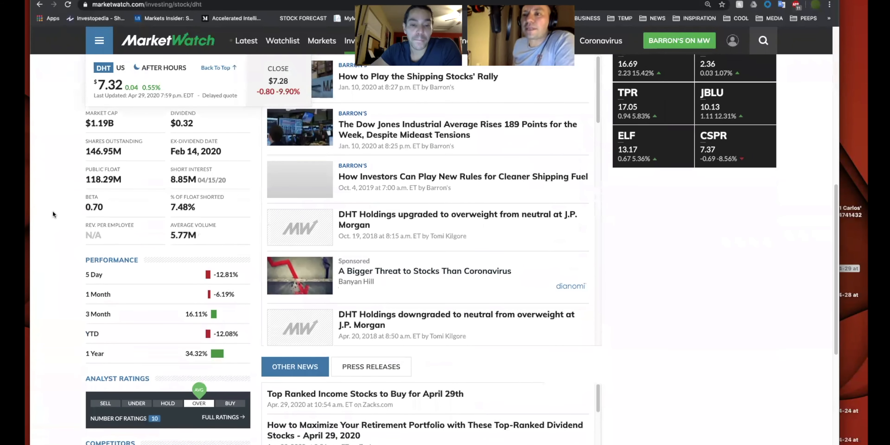
pyautogui.scroll(-3)
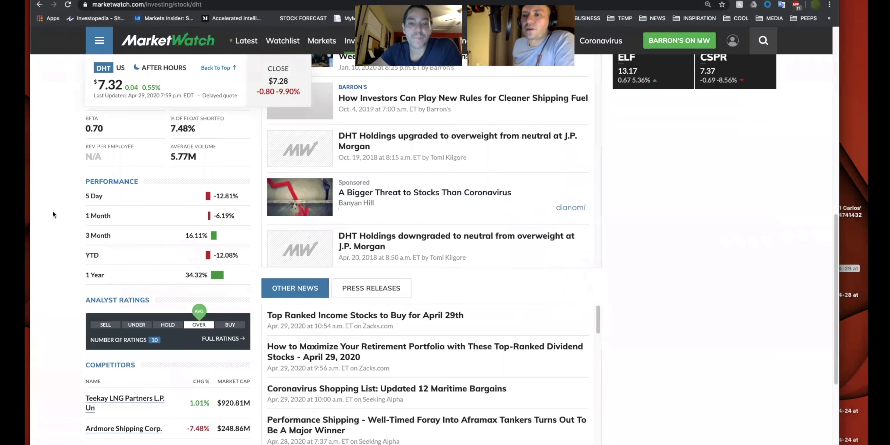
pyautogui.scroll(-3)
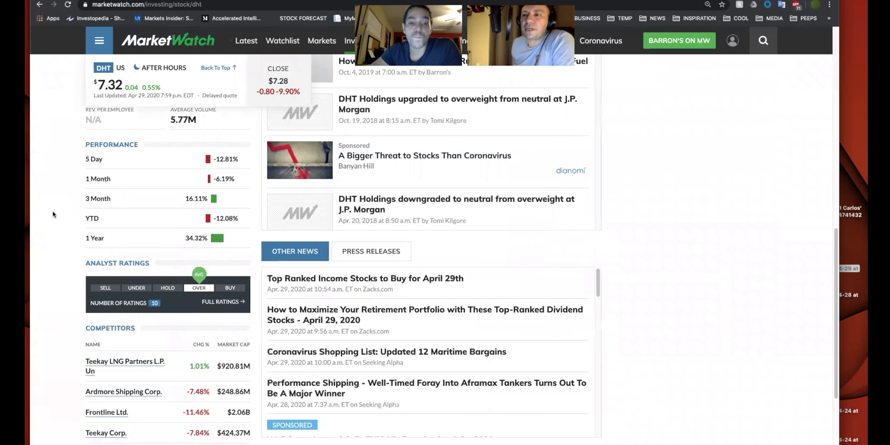
pyautogui.scroll(-3)
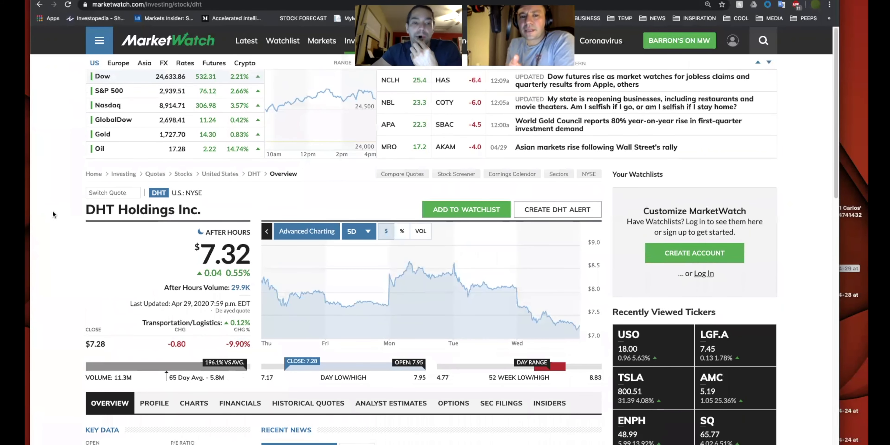
pyautogui.moveTo(390, 296)
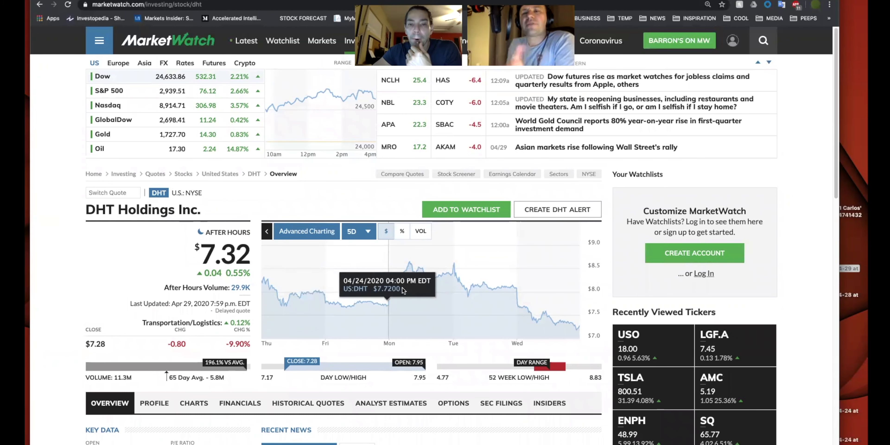
pyautogui.moveTo(417, 290)
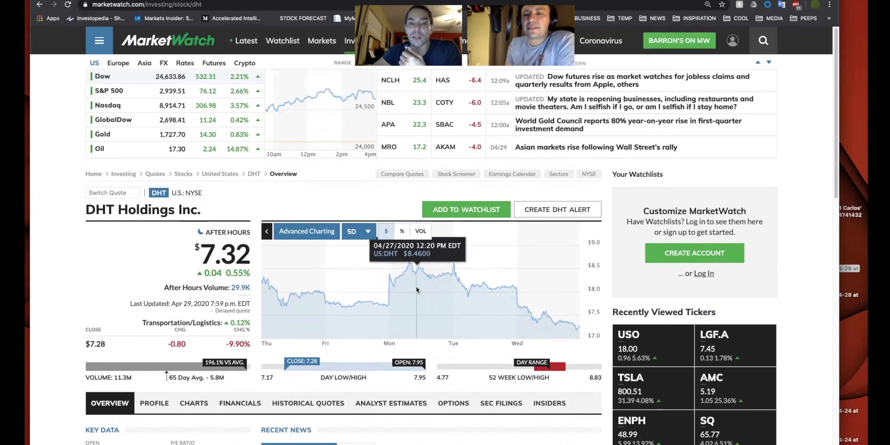
pyautogui.moveTo(410, 289)
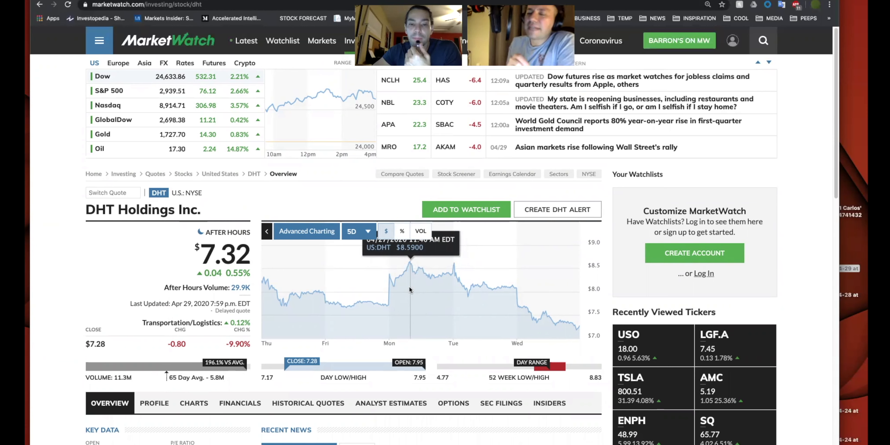
pyautogui.moveTo(415, 289)
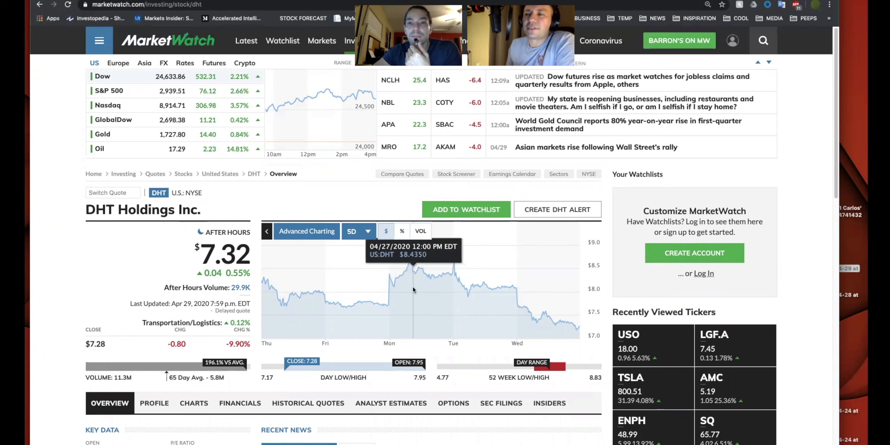
pyautogui.moveTo(430, 291)
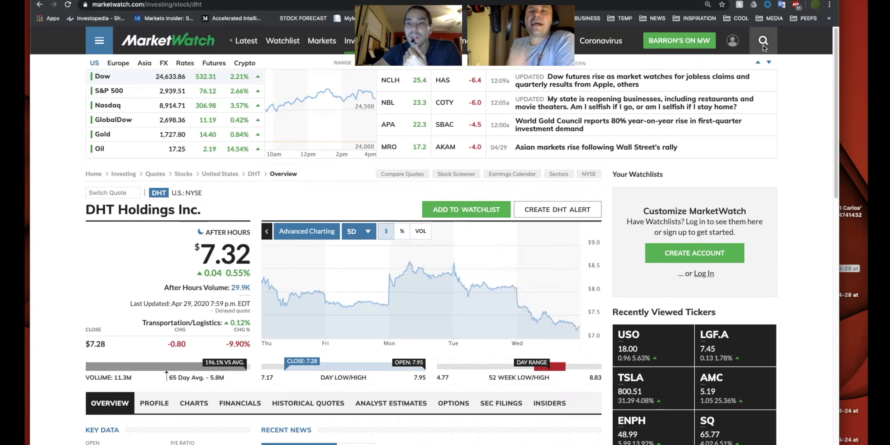
# Step: Search for NAT and set its quote-page chart to a five-day range
pyautogui.write('nat')
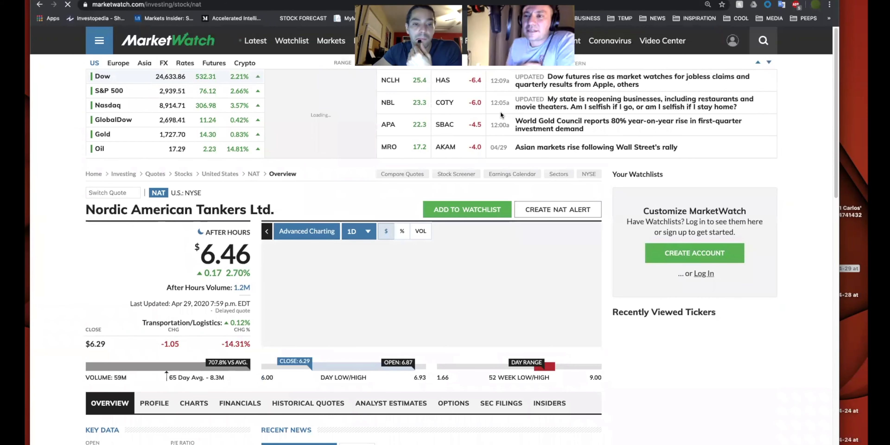
pyautogui.click(358, 231)
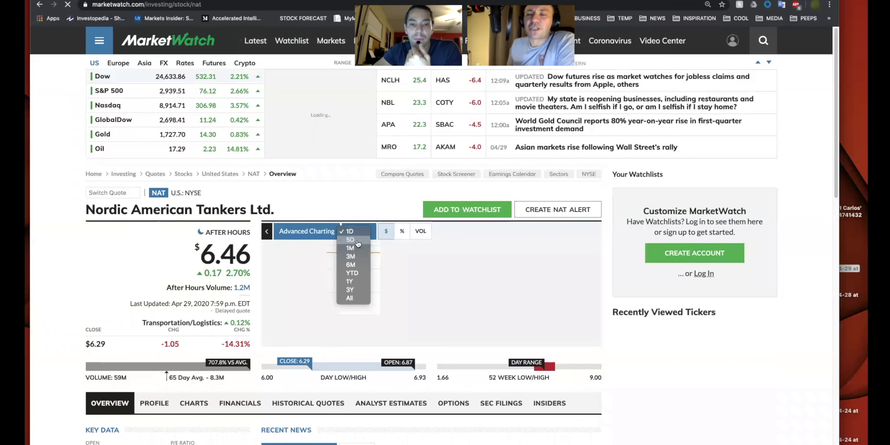
pyautogui.click(350, 230)
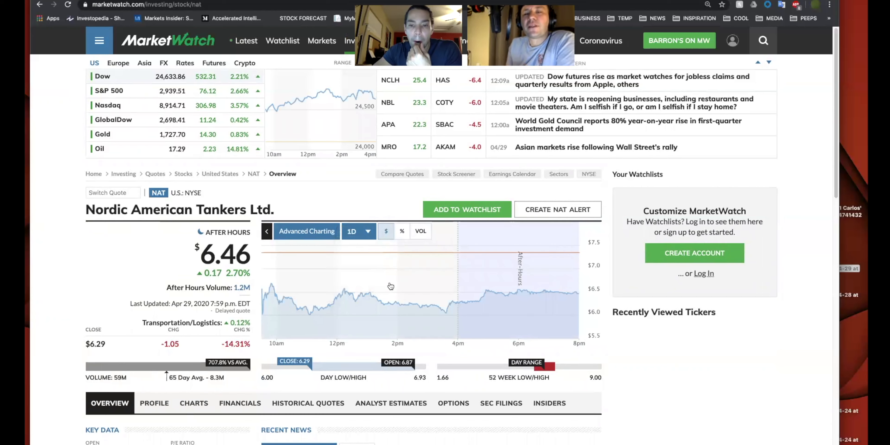
pyautogui.click(358, 231)
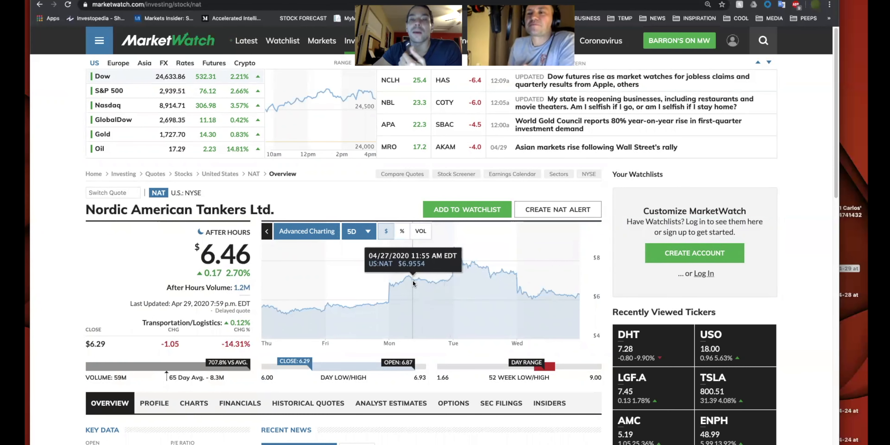
pyautogui.moveTo(361, 279)
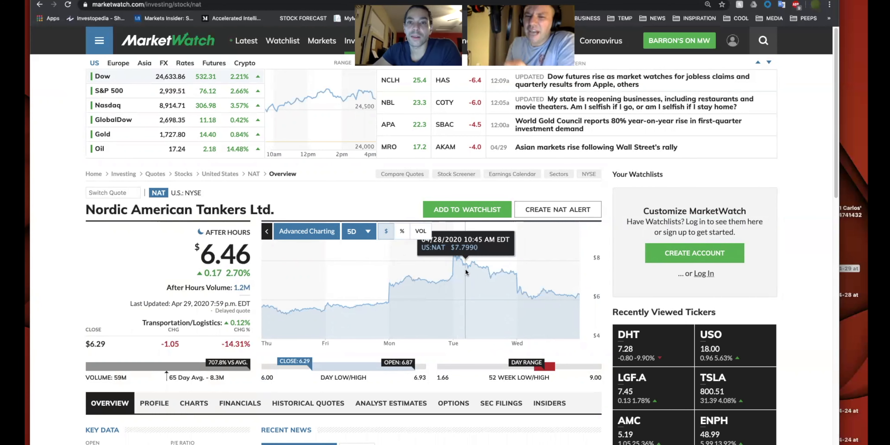
pyautogui.moveTo(505, 274)
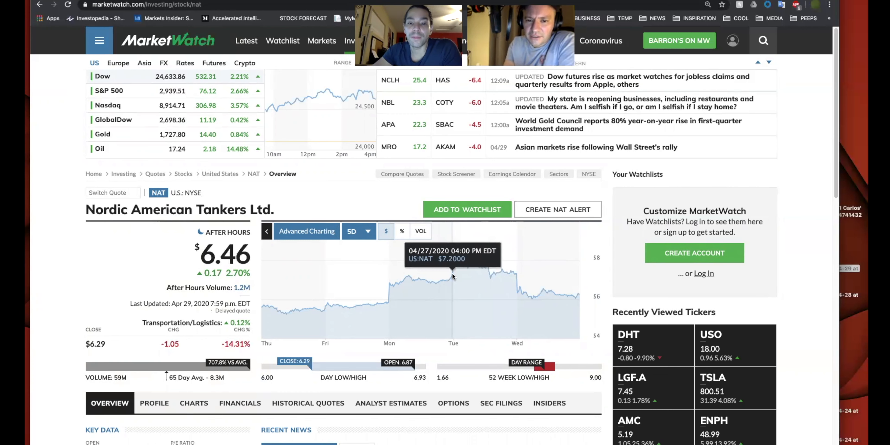
pyautogui.moveTo(454, 278)
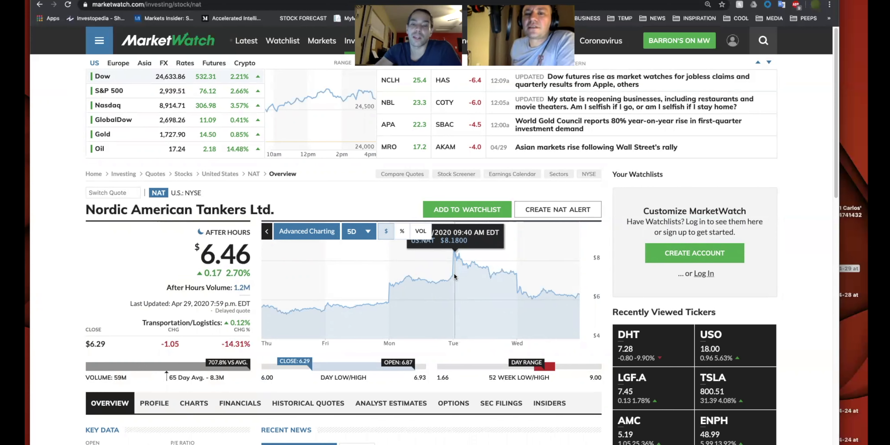
pyautogui.moveTo(574, 288)
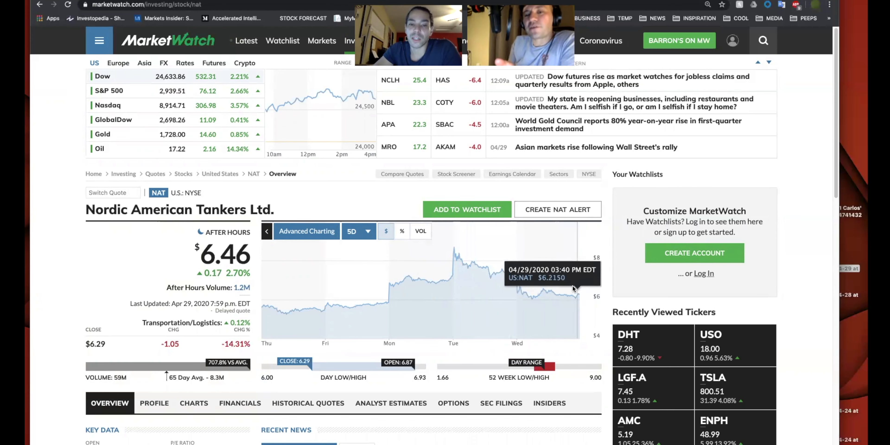
pyautogui.moveTo(406, 289)
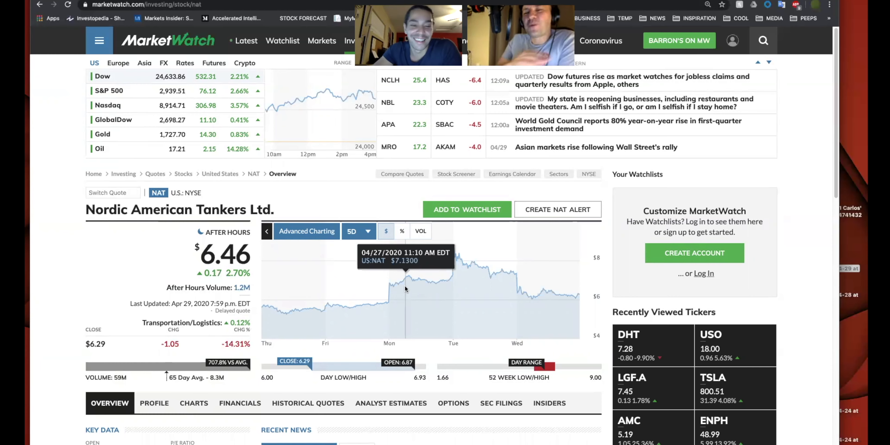
pyautogui.moveTo(322, 307)
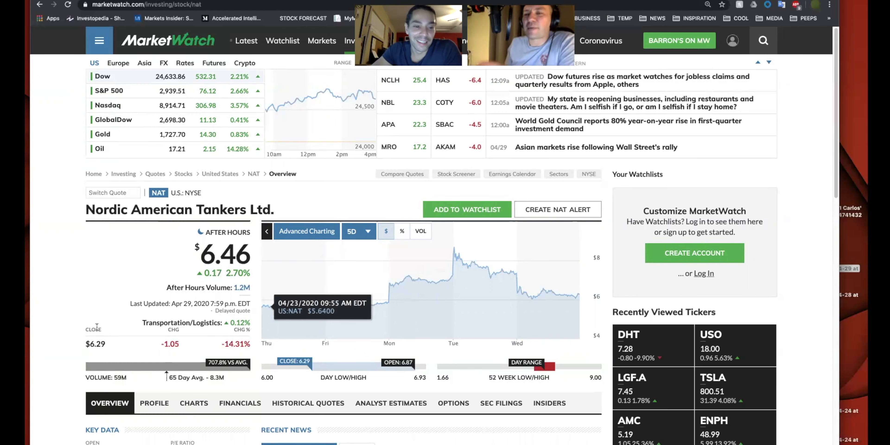
# Step: Review NAT's Key Data and Recent News sections
pyautogui.scroll(-3)
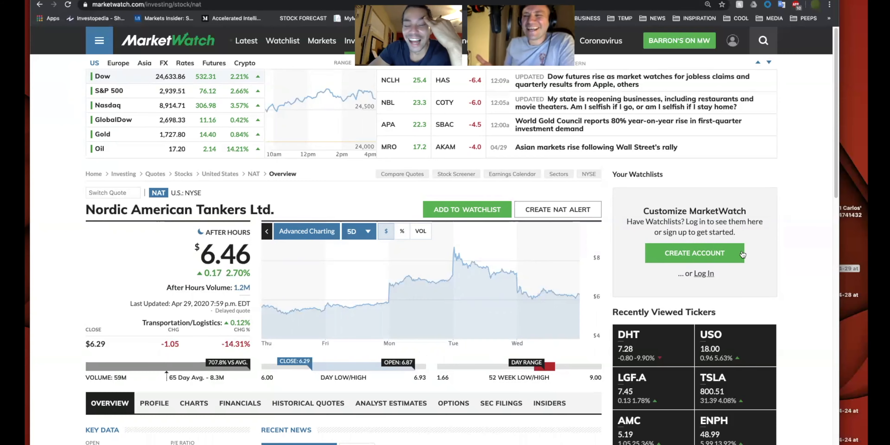
pyautogui.scroll(-3)
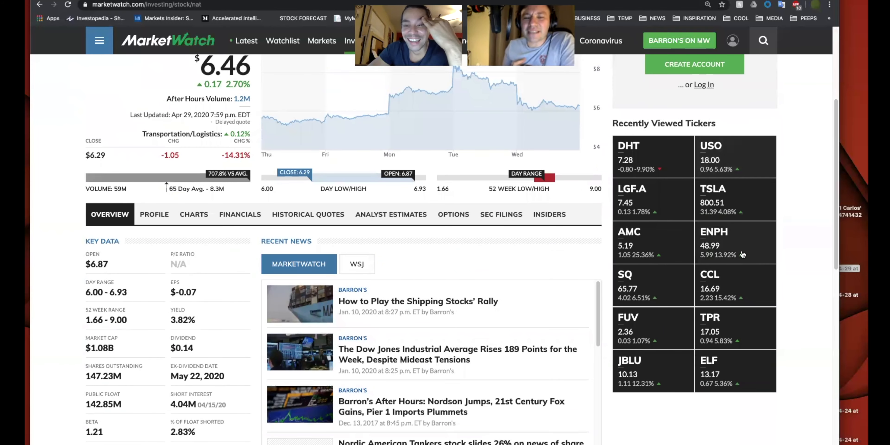
pyautogui.scroll(3)
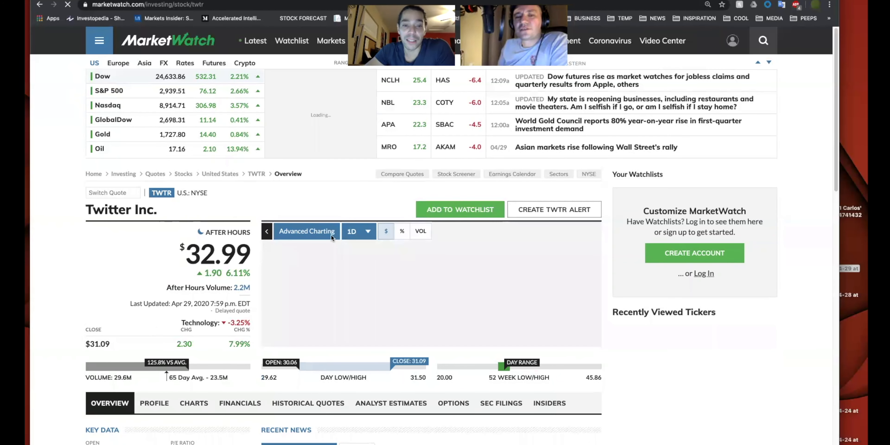
# Step: Set the TWTR chart to 5D and bring its key data into view
pyautogui.click(358, 231)
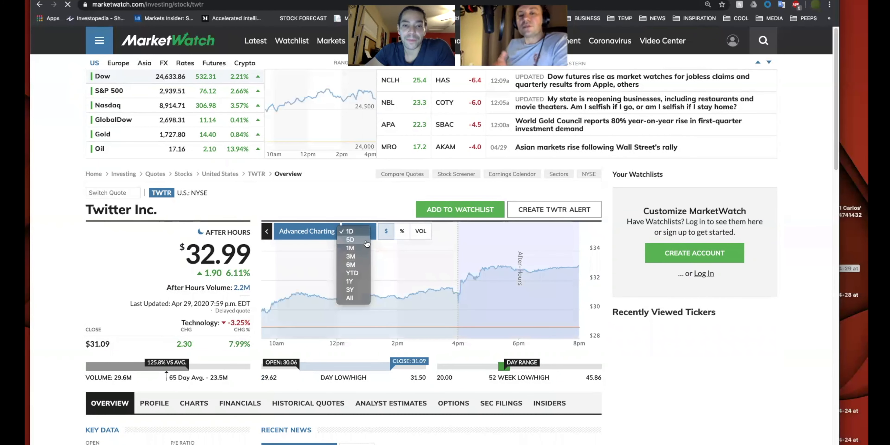
pyautogui.click(350, 239)
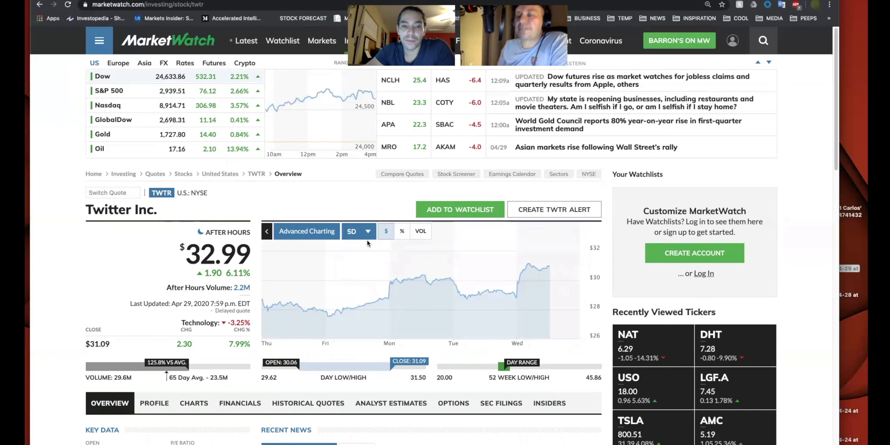
pyautogui.scroll(-3)
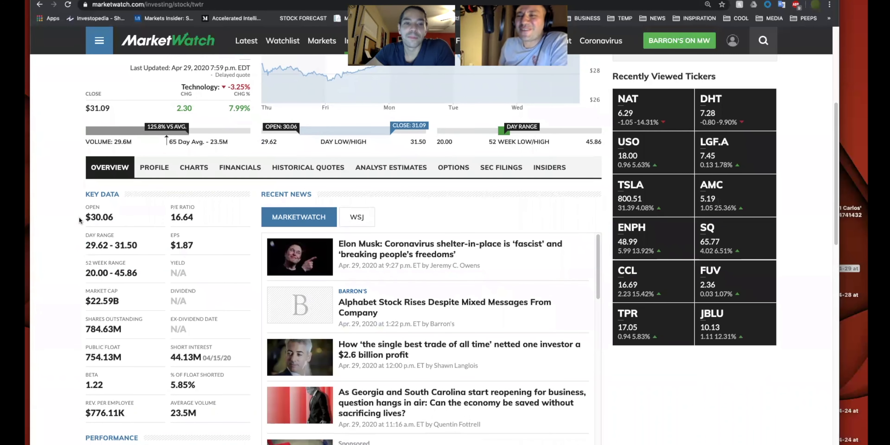
pyautogui.moveTo(81, 260)
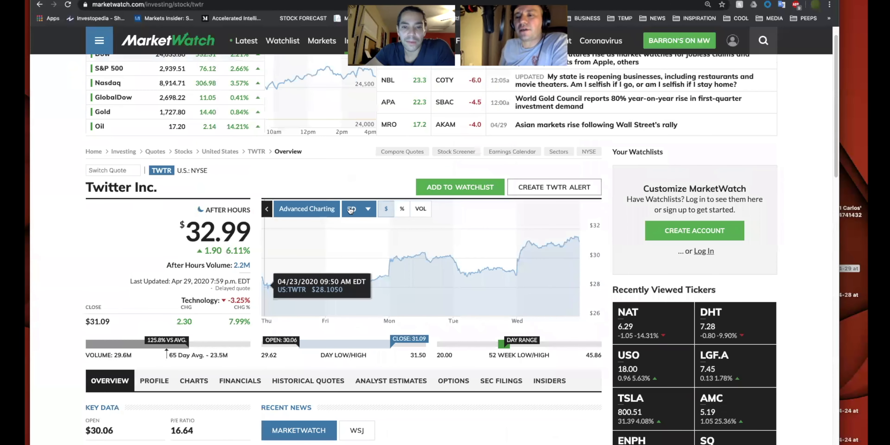
# Step: Change the TWTR chart range from 1Y to All to show its full history since 2014
pyautogui.click(358, 208)
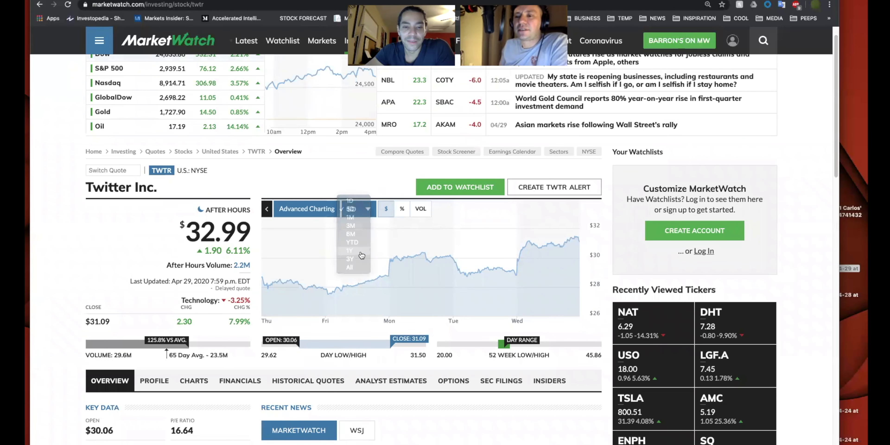
pyautogui.click(350, 251)
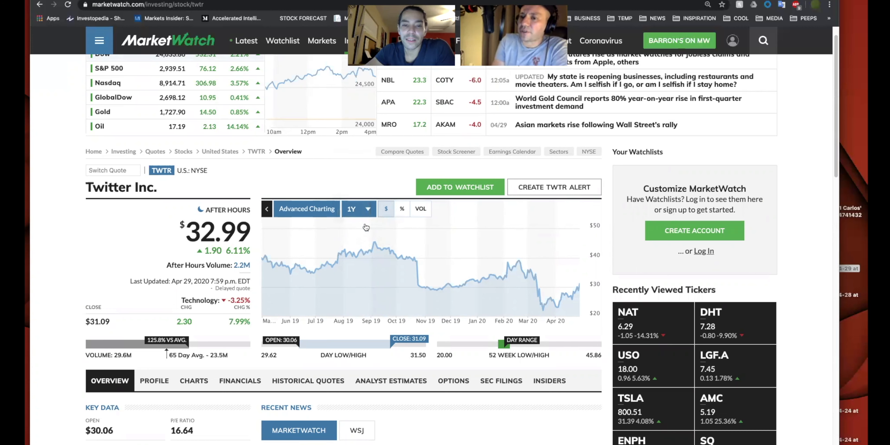
pyautogui.click(355, 208)
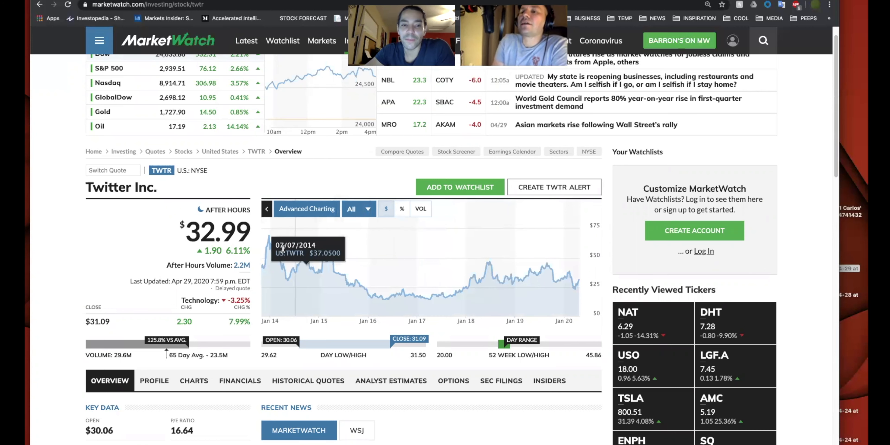
pyautogui.moveTo(270, 252)
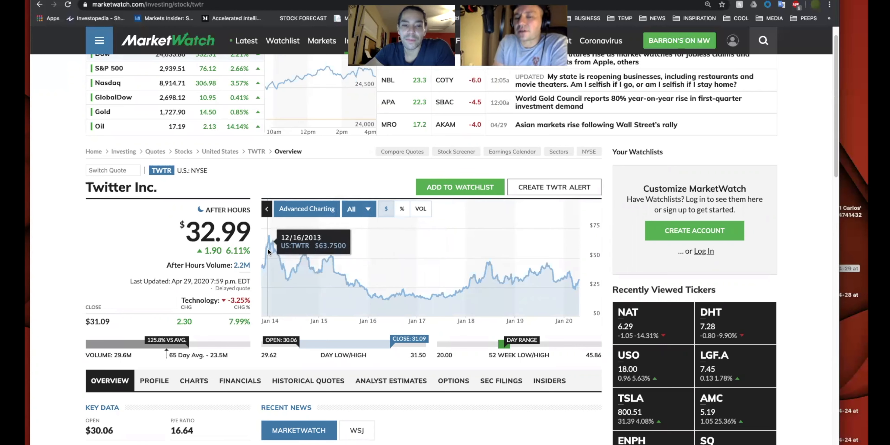
pyautogui.moveTo(422, 278)
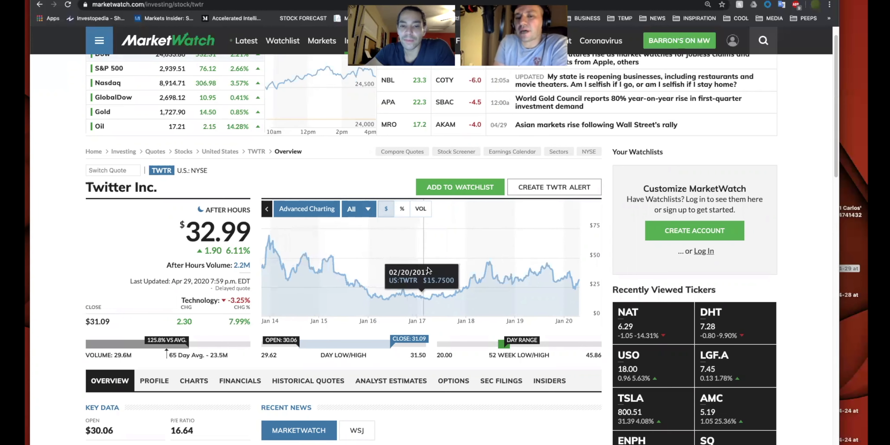
pyautogui.moveTo(508, 277)
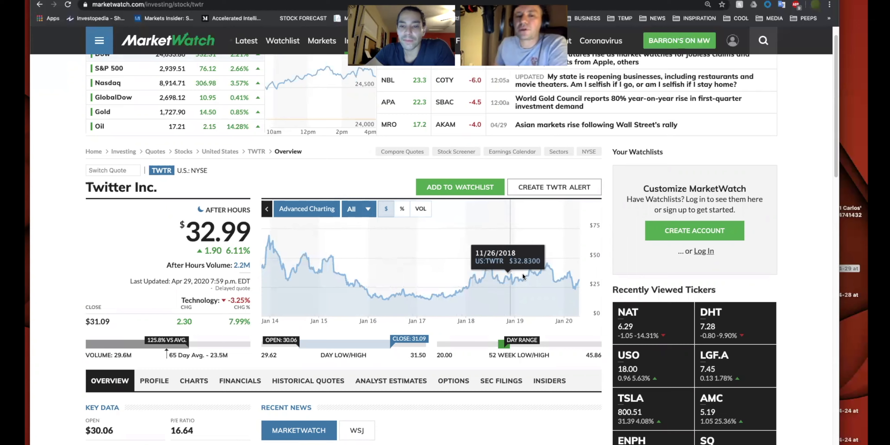
pyautogui.moveTo(326, 248)
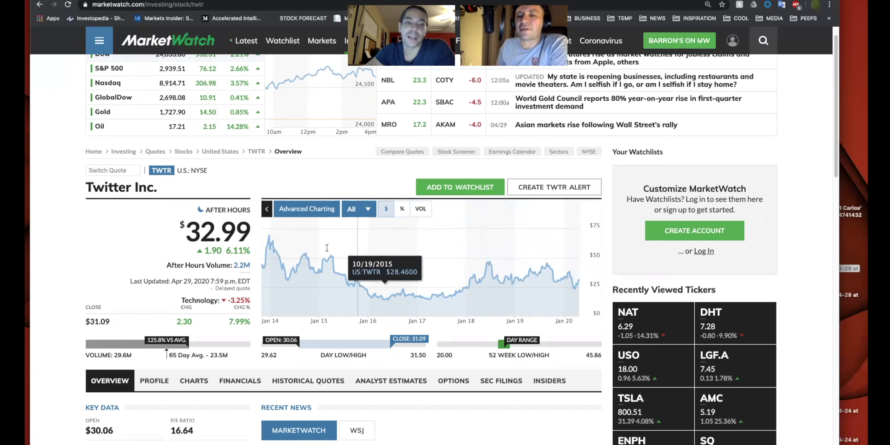
# Step: Review Twitter's key data below the chart and start a new symbol search
pyautogui.scroll(-3)
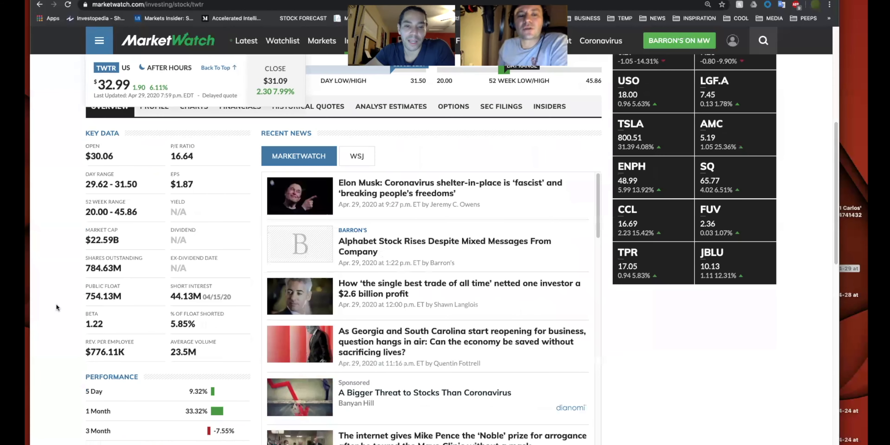
pyautogui.scroll(-3)
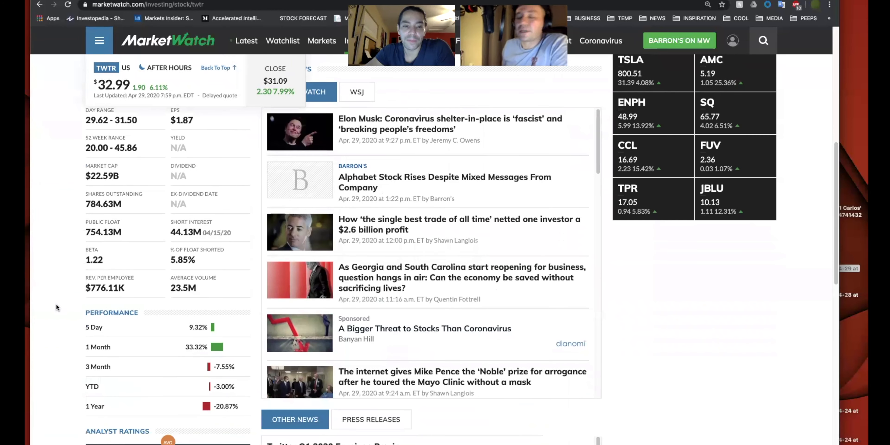
pyautogui.scroll(3)
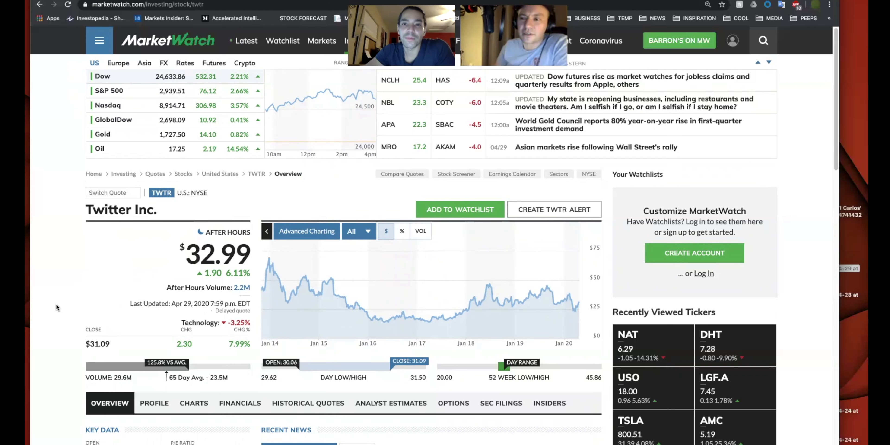
pyautogui.moveTo(415, 310)
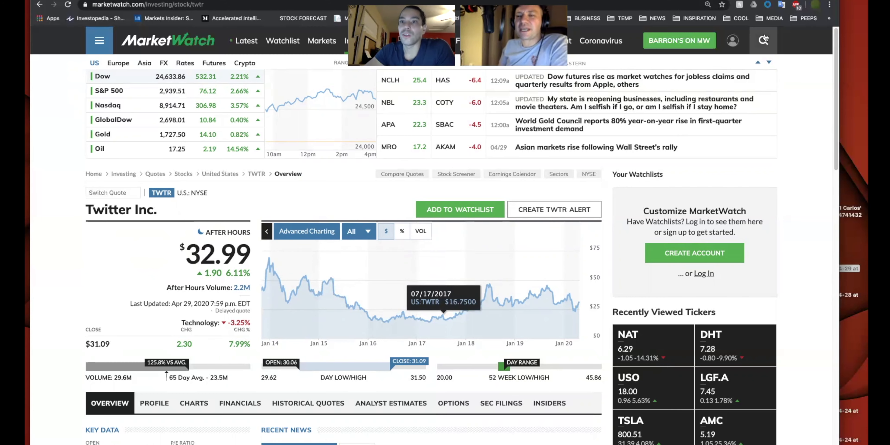
pyautogui.click(764, 41)
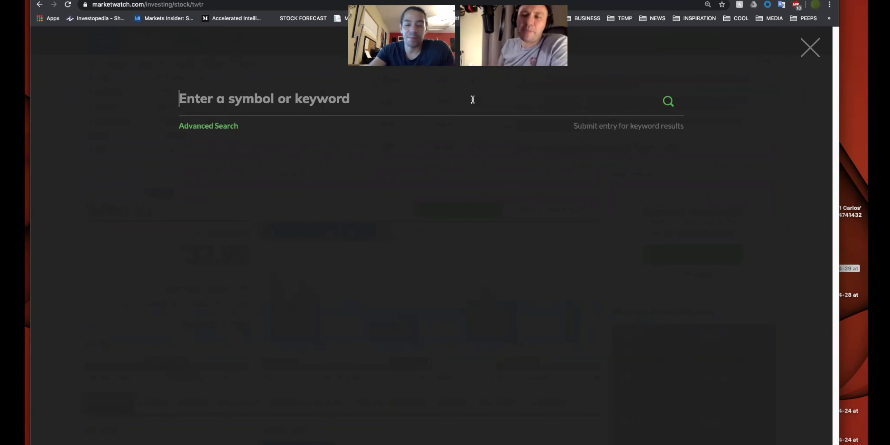
# Step: Search 'snap', open the Snap Inc. quote page and set its chart range to All
pyautogui.write('snap')
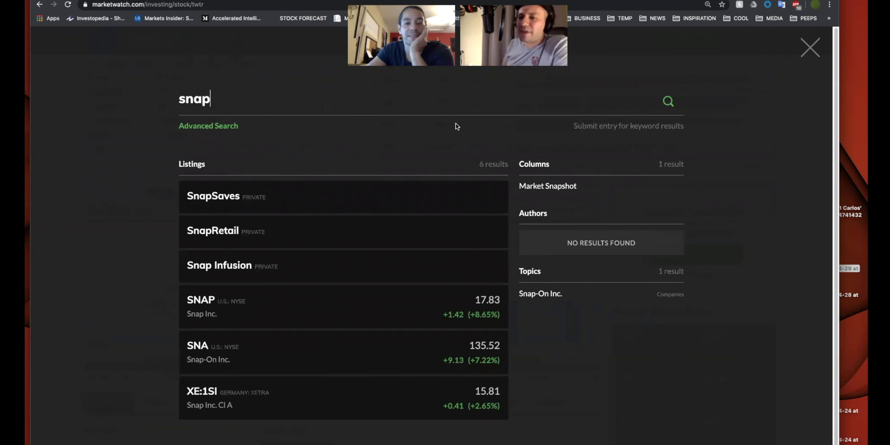
pyautogui.moveTo(316, 318)
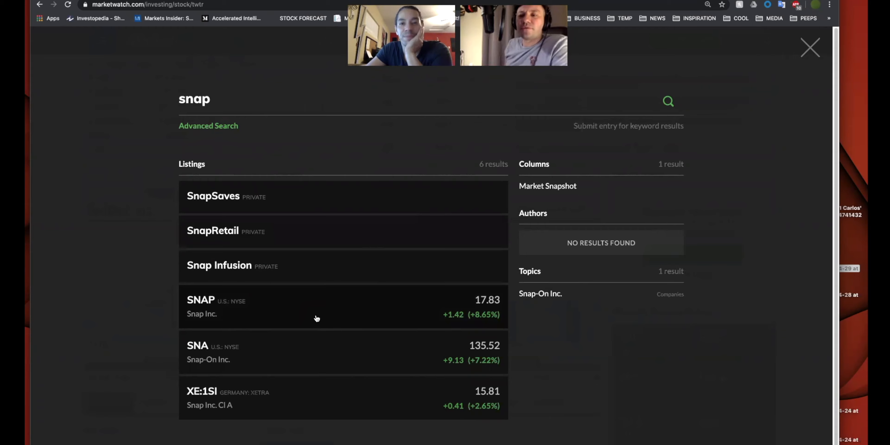
pyautogui.click(201, 300)
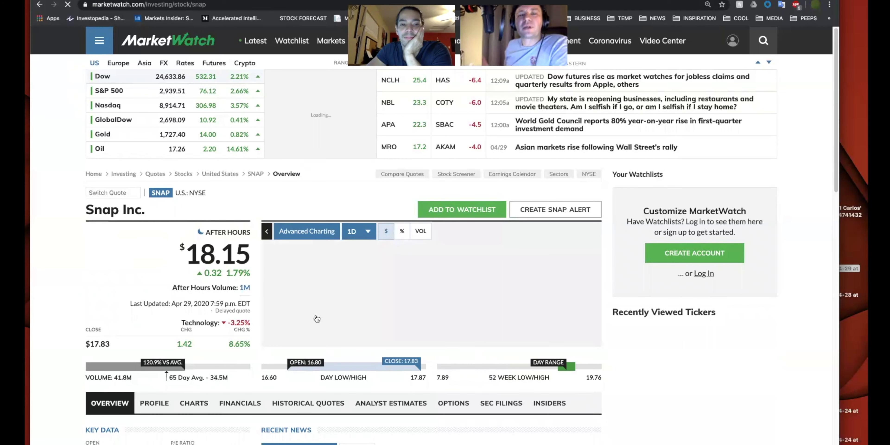
pyautogui.click(357, 230)
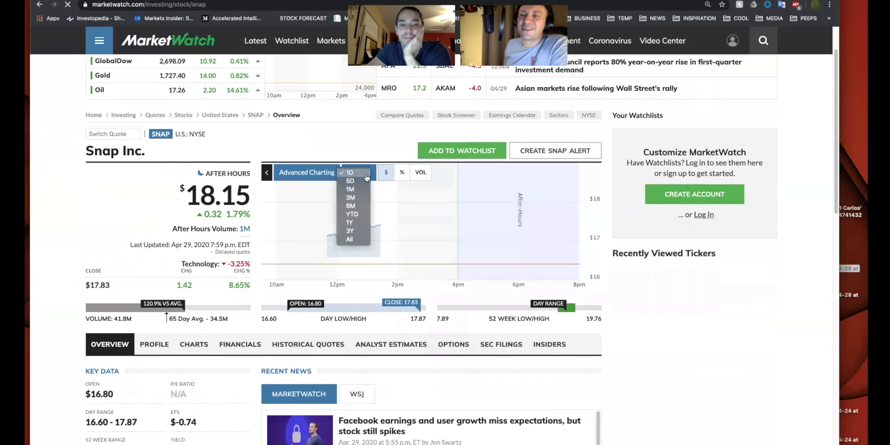
pyautogui.click(349, 172)
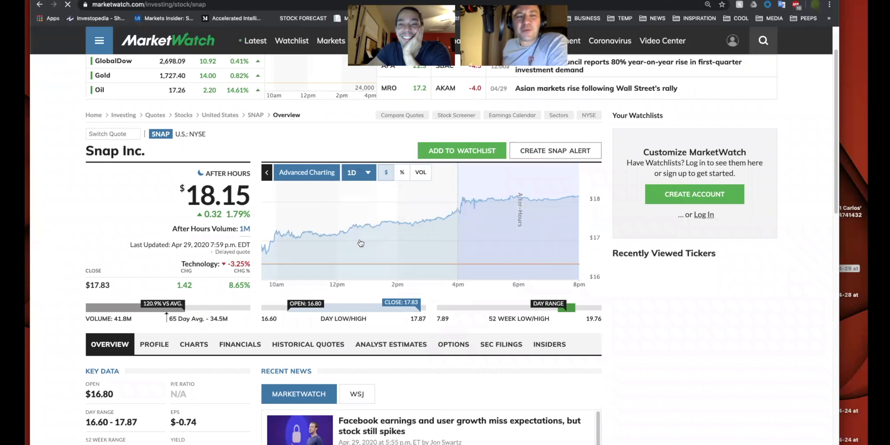
pyautogui.click(359, 172)
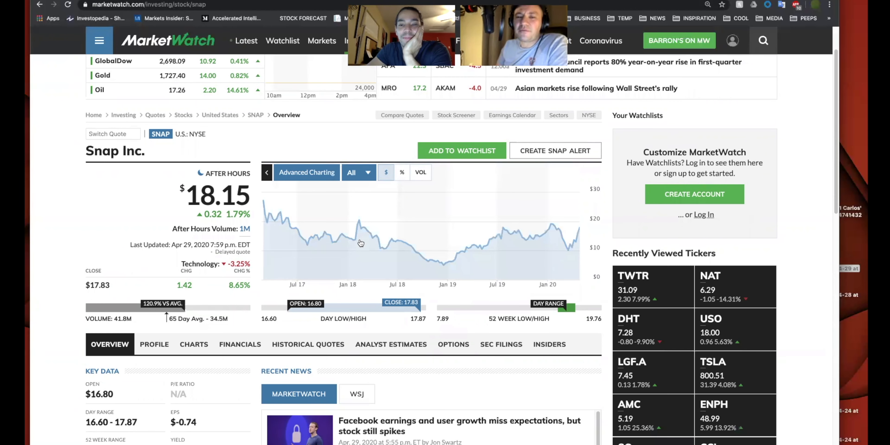
pyautogui.moveTo(382, 239)
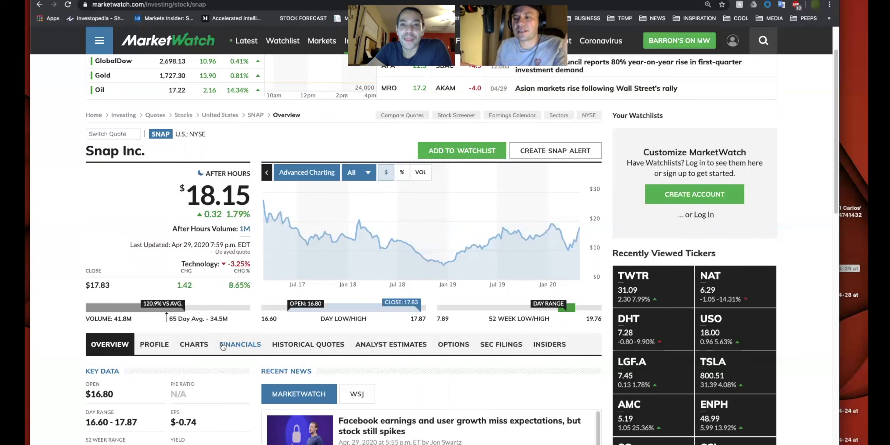
pyautogui.click(240, 345)
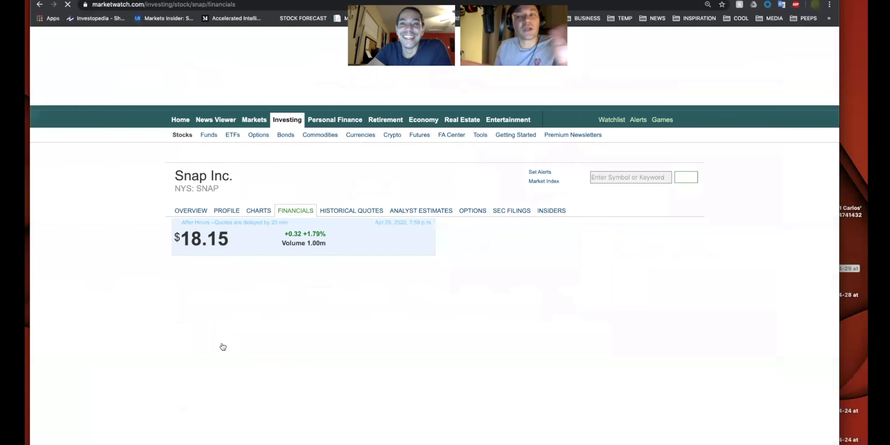
pyautogui.scroll(-3)
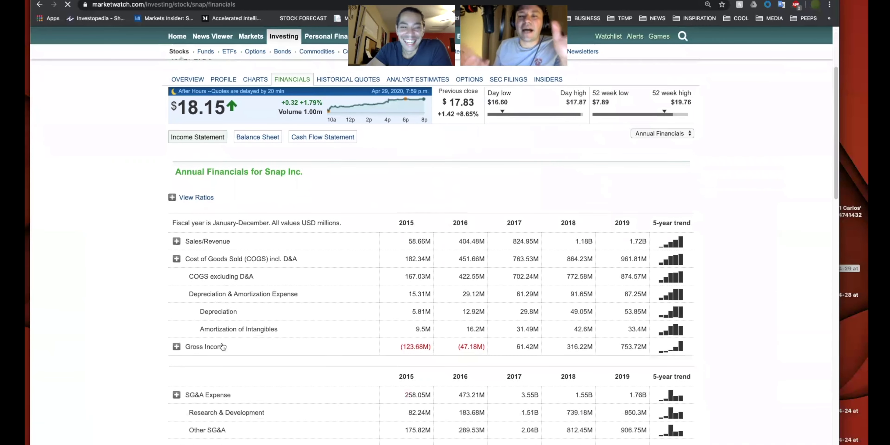
pyautogui.scroll(-3)
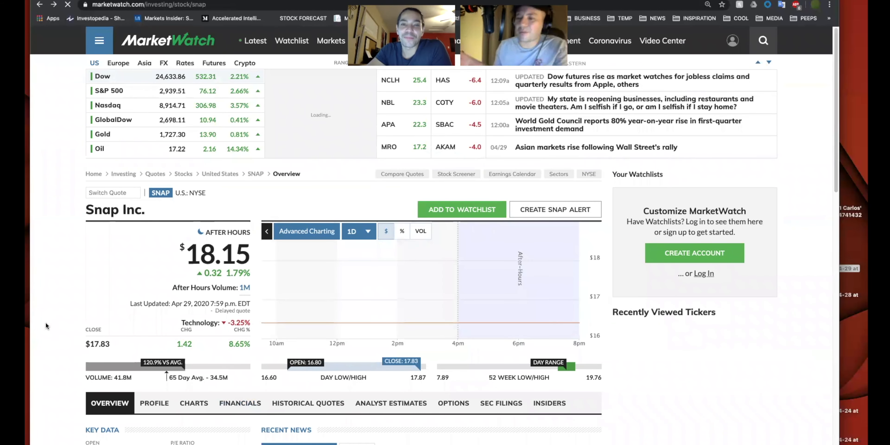
pyautogui.scroll(-3)
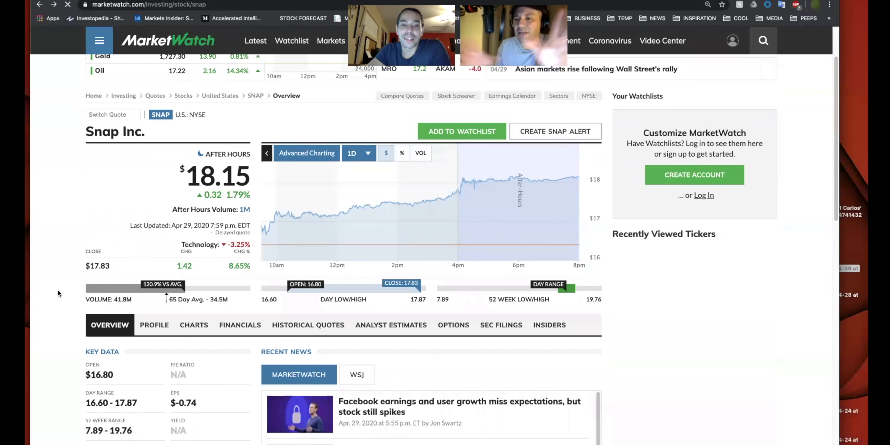